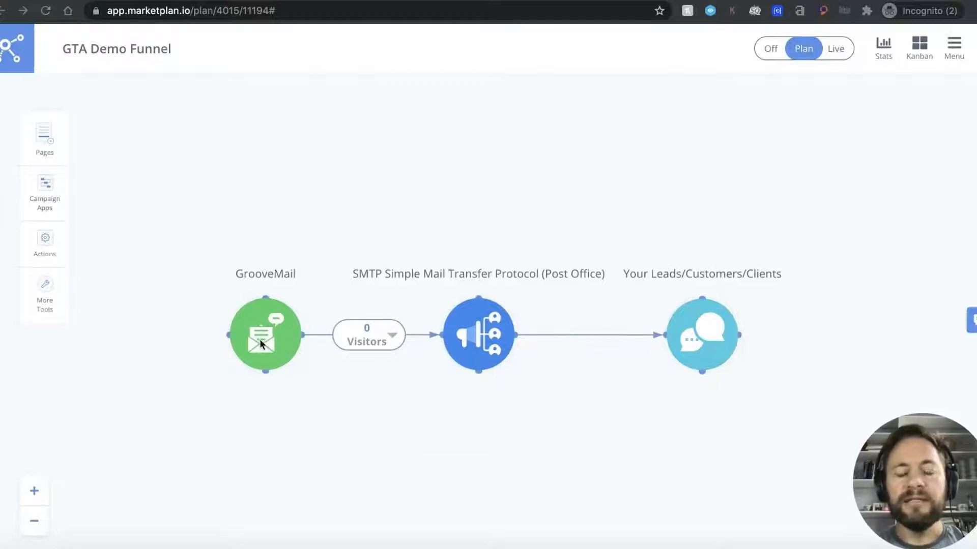
{"action": "mouse_move", "coordinate": [732, 362]}
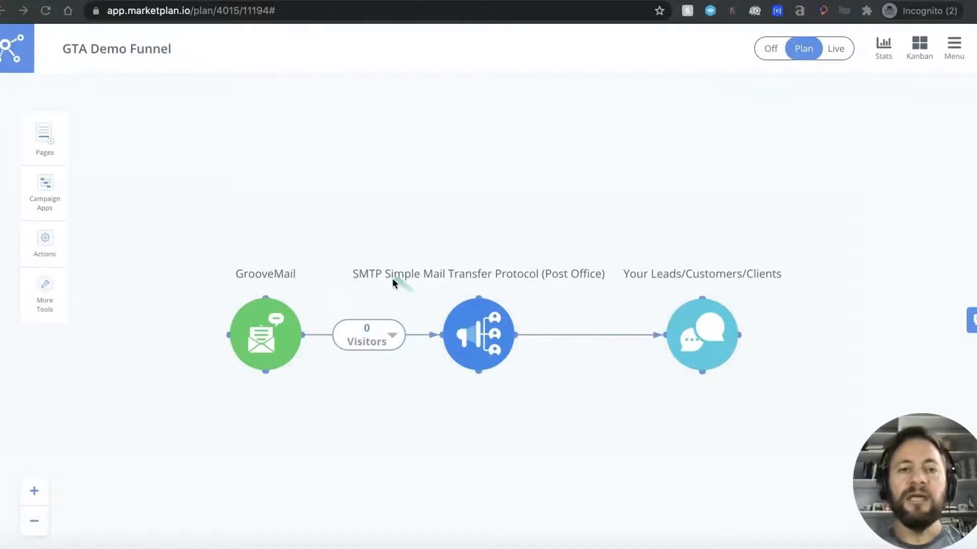
{"action": "mouse_move", "coordinate": [392, 289]}
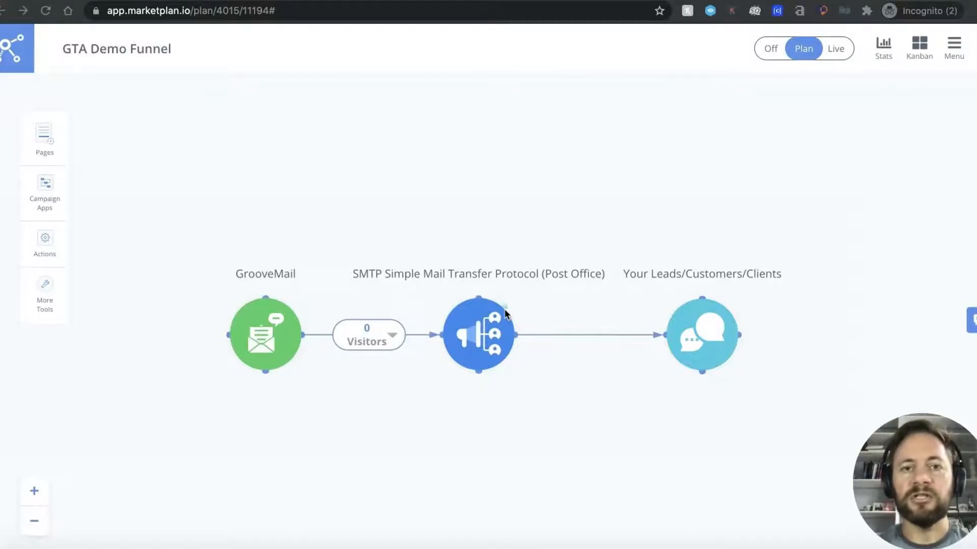
{"action": "mouse_move", "coordinate": [443, 258]}
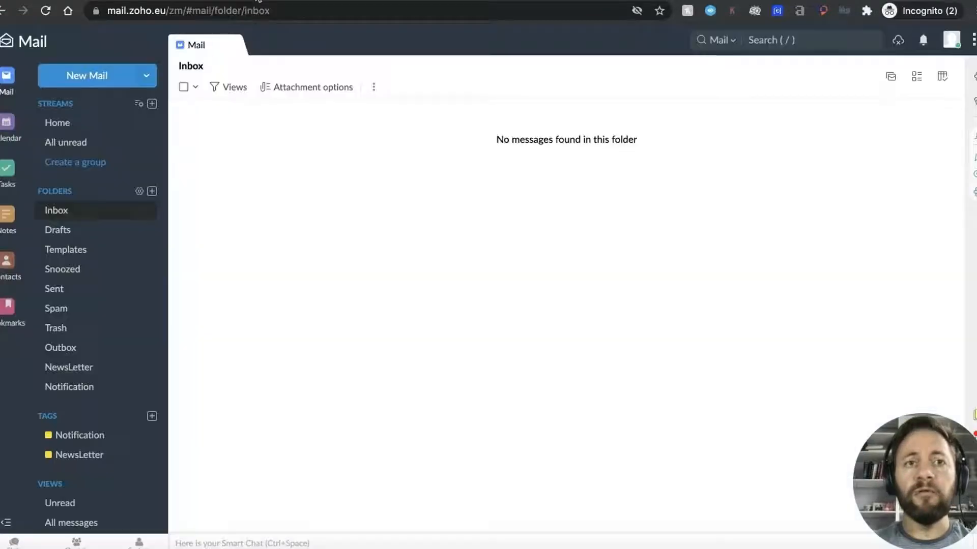
{"action": "mouse_move", "coordinate": [258, 194]}
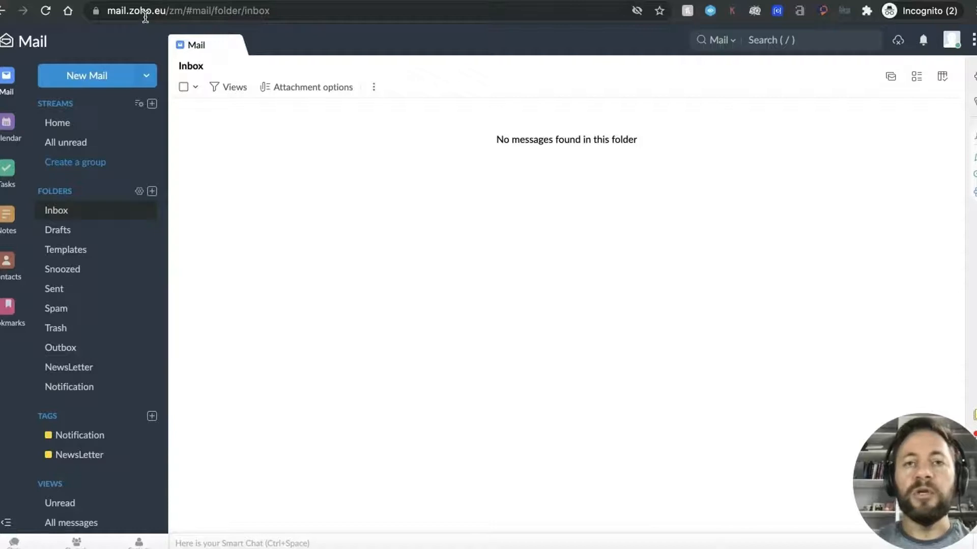
{"action": "mouse_move", "coordinate": [259, 206]}
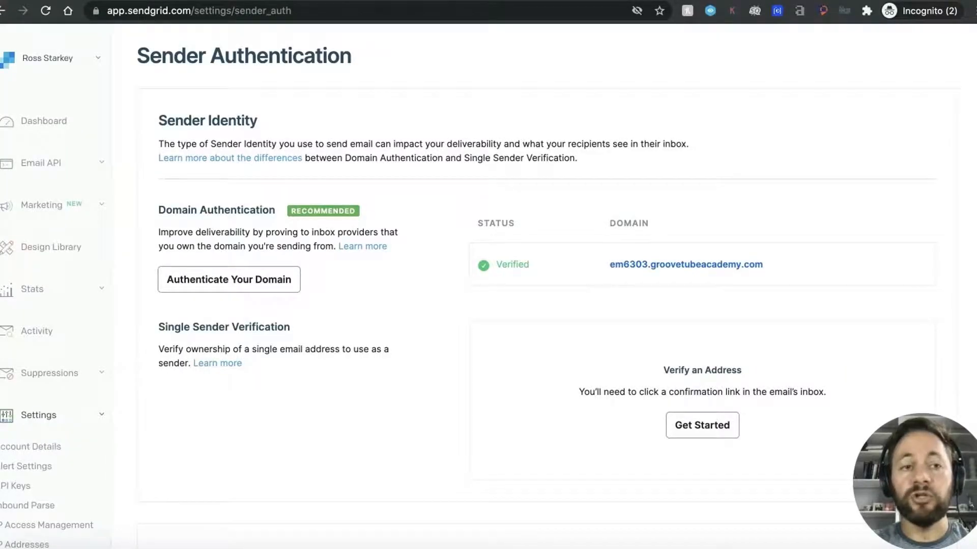
Start domain authentication with Cloudflare as the DNS host and link branding enabled.
{"action": "scroll", "scroll_direction": "down", "scroll_amount": 3}
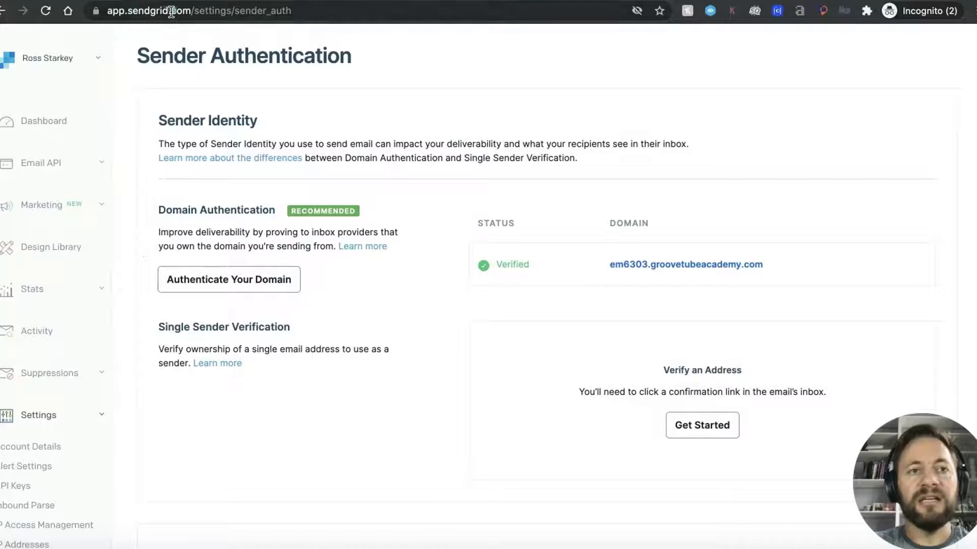
{"action": "mouse_move", "coordinate": [180, 226]}
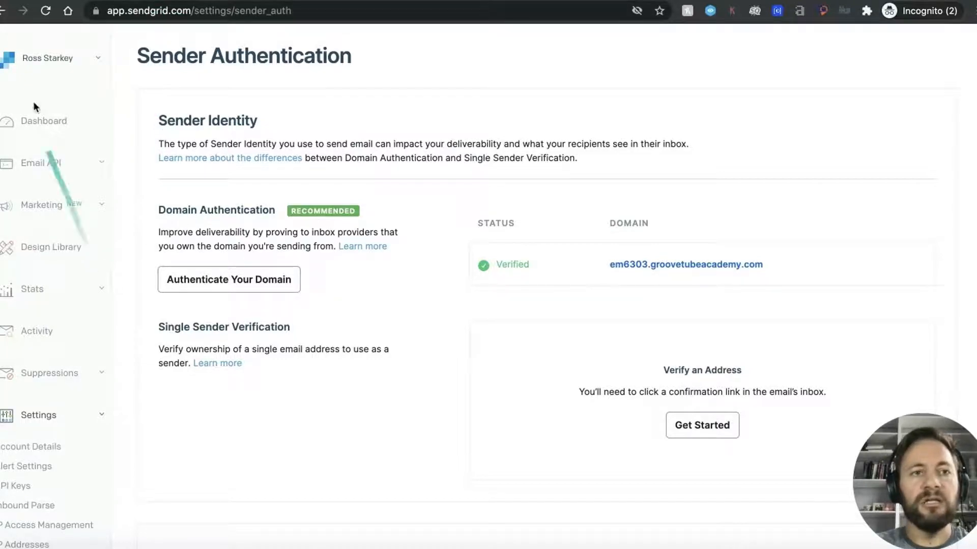
{"action": "scroll", "scroll_direction": "down", "scroll_amount": 3}
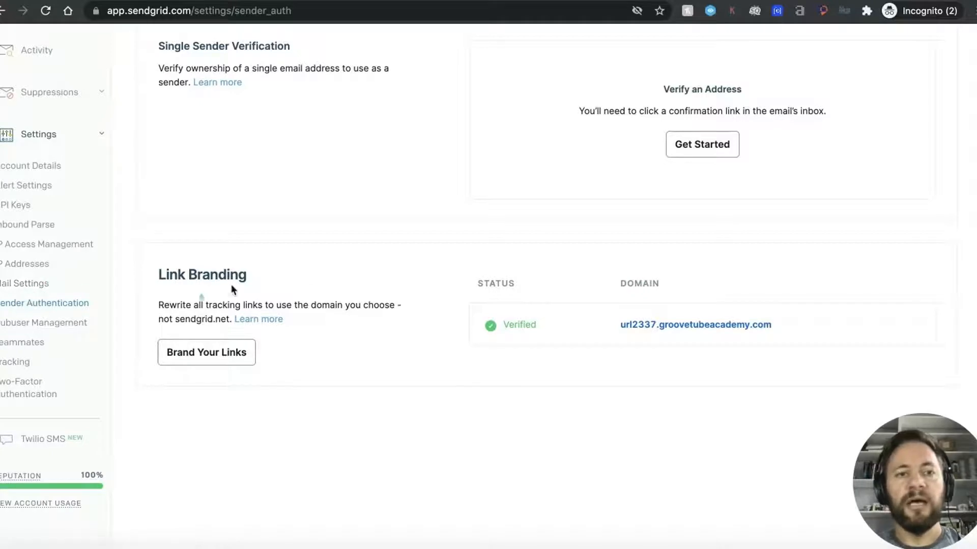
{"action": "mouse_move", "coordinate": [439, 314]}
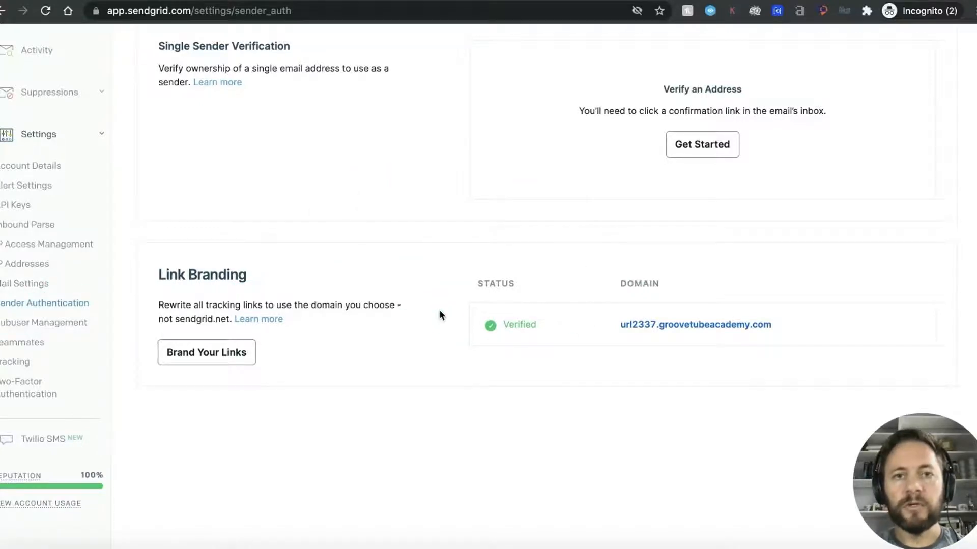
{"action": "scroll", "scroll_direction": "up", "scroll_amount": 3}
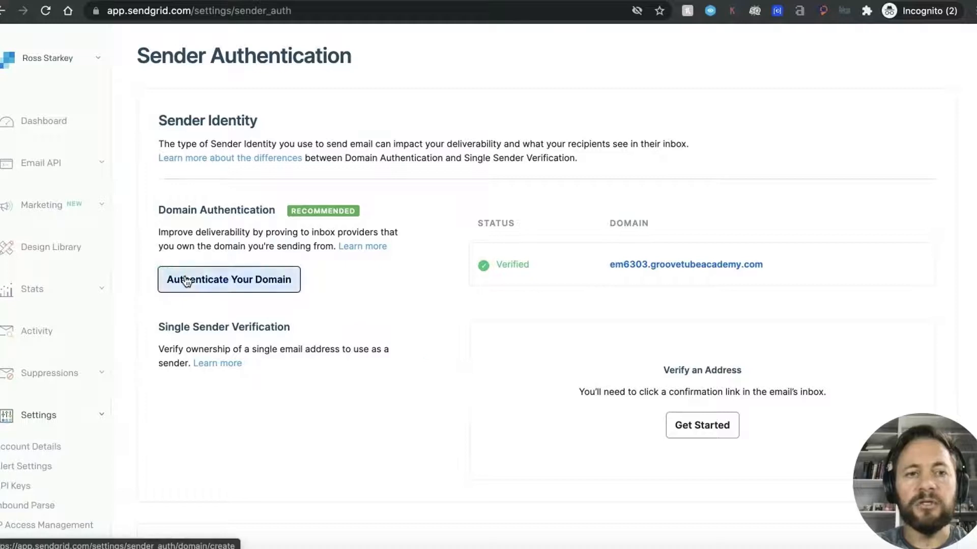
{"action": "left_click", "coordinate": [229, 279]}
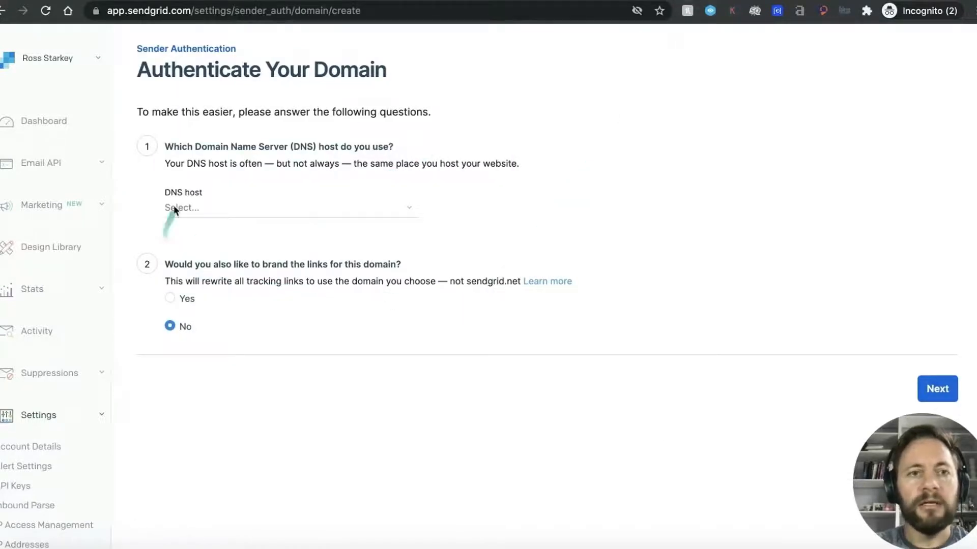
{"action": "mouse_move", "coordinate": [307, 212]}
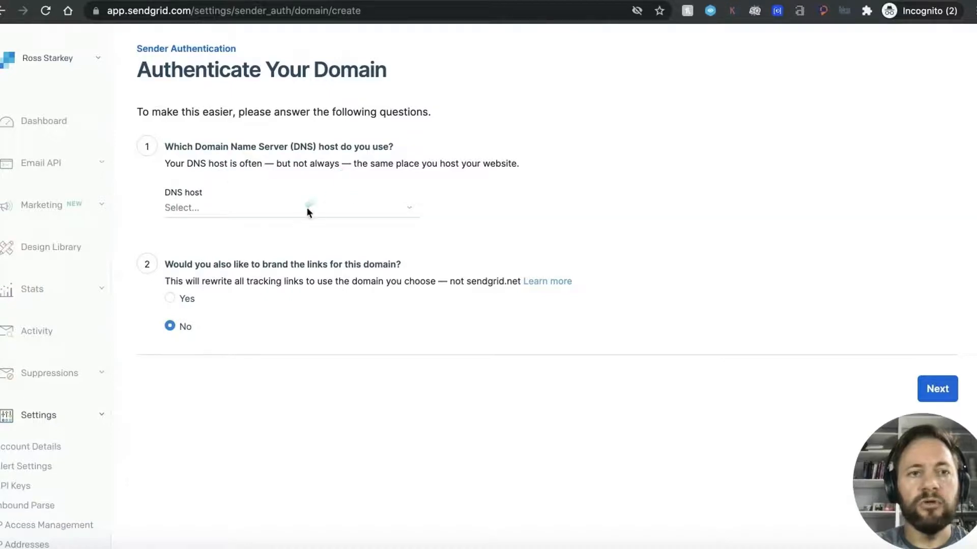
{"action": "left_click", "coordinate": [291, 207]}
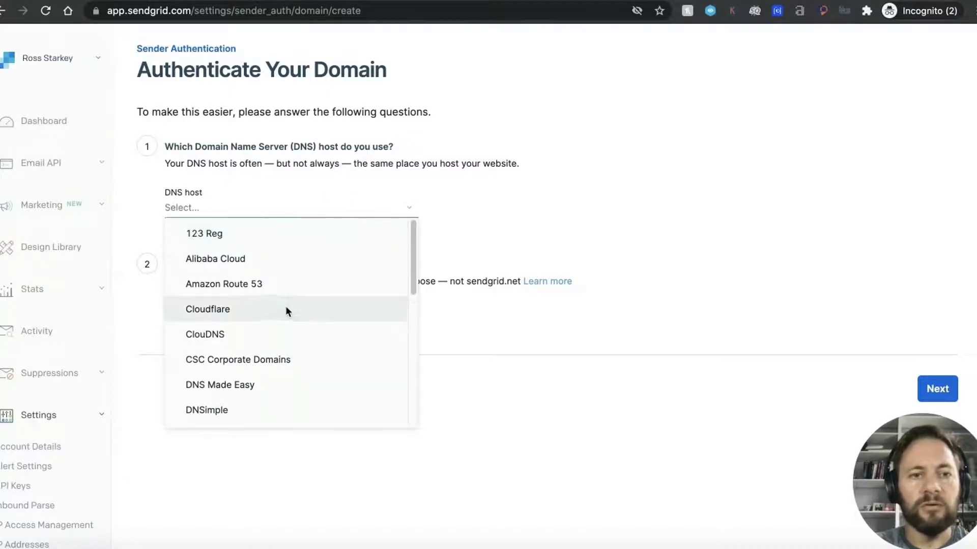
{"action": "left_click", "coordinate": [207, 309]}
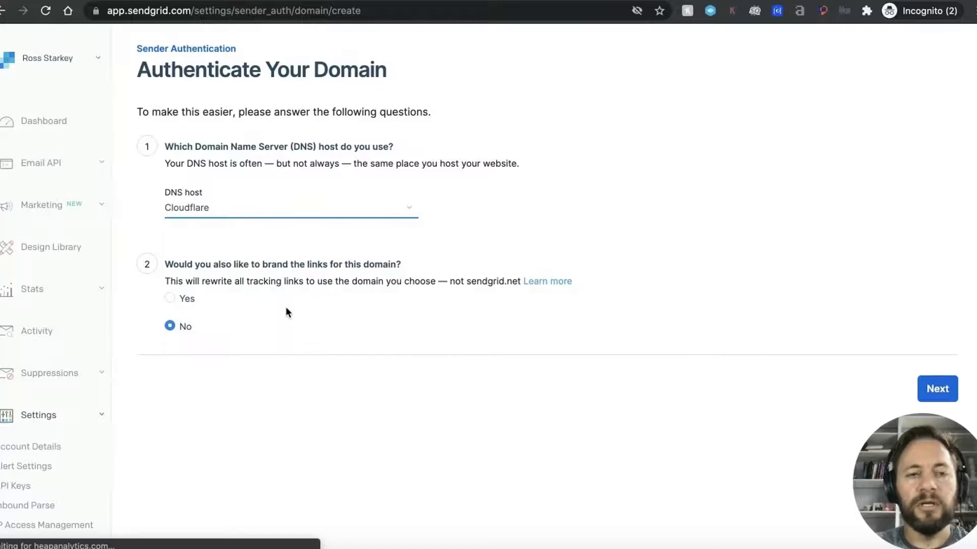
{"action": "mouse_move", "coordinate": [363, 277]}
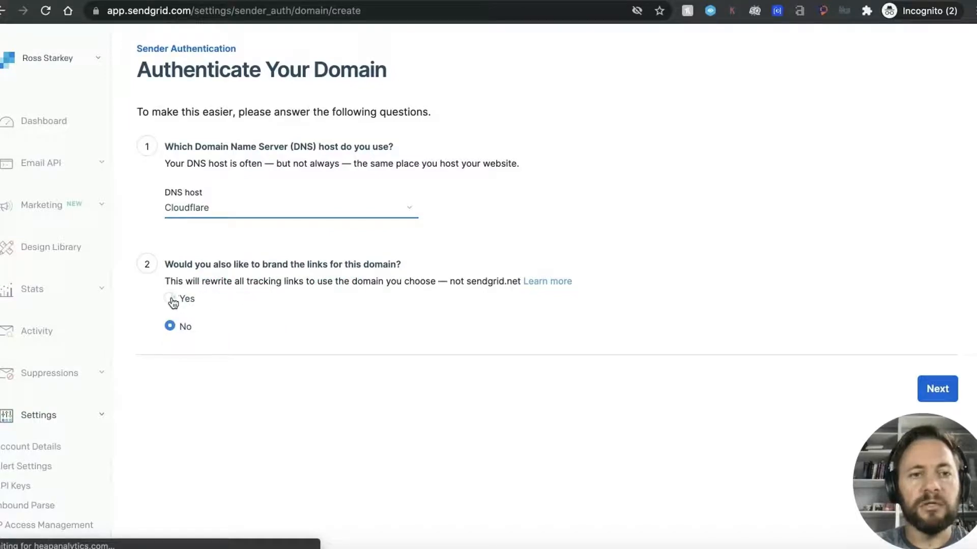
{"action": "left_click", "coordinate": [169, 299]}
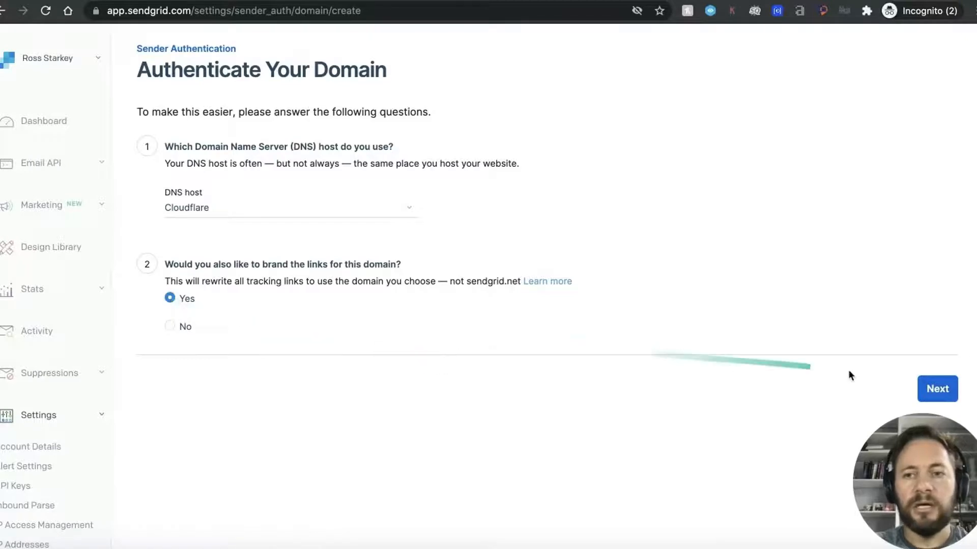
Enter starkeys.site as the sending domain and submit it.
{"action": "left_click", "coordinate": [937, 388]}
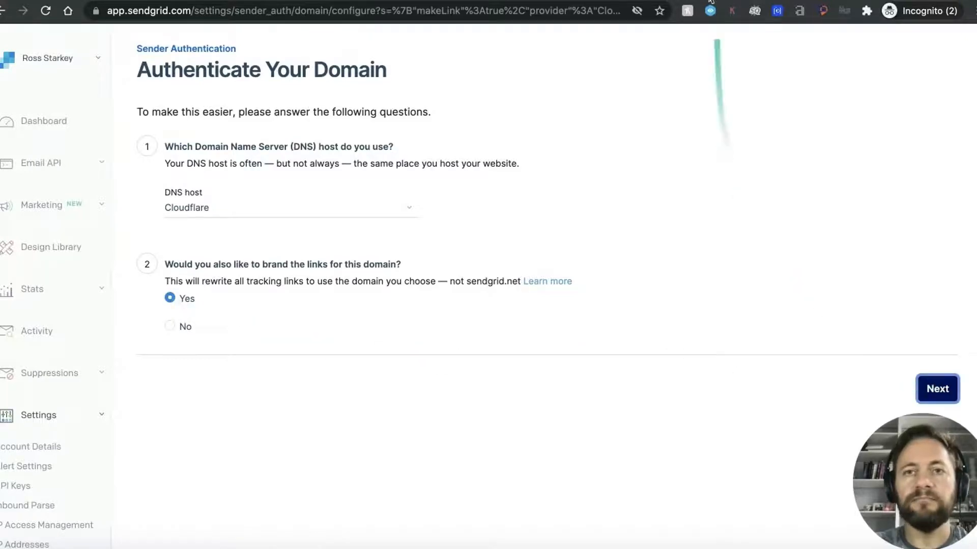
{"action": "left_click", "coordinate": [937, 389]}
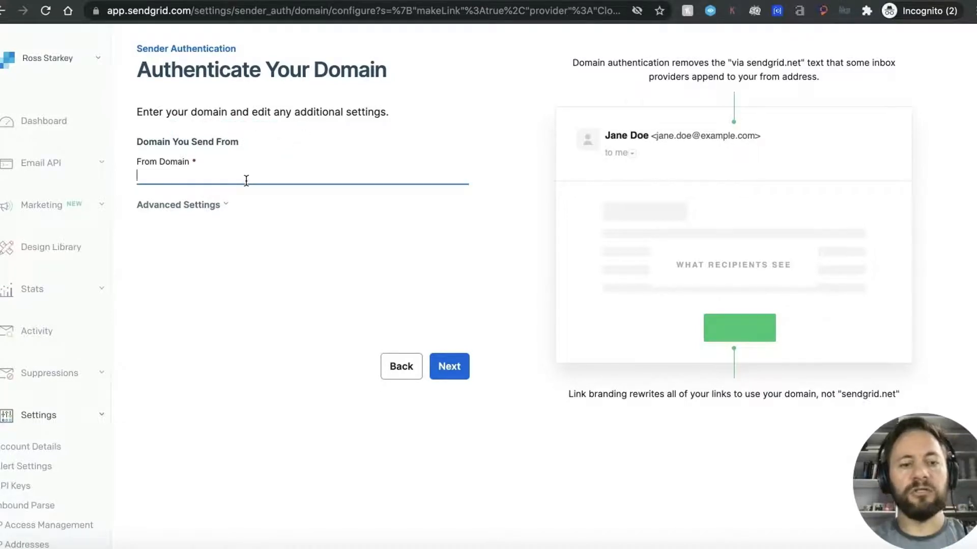
{"action": "type", "text": "starkeys.s"}
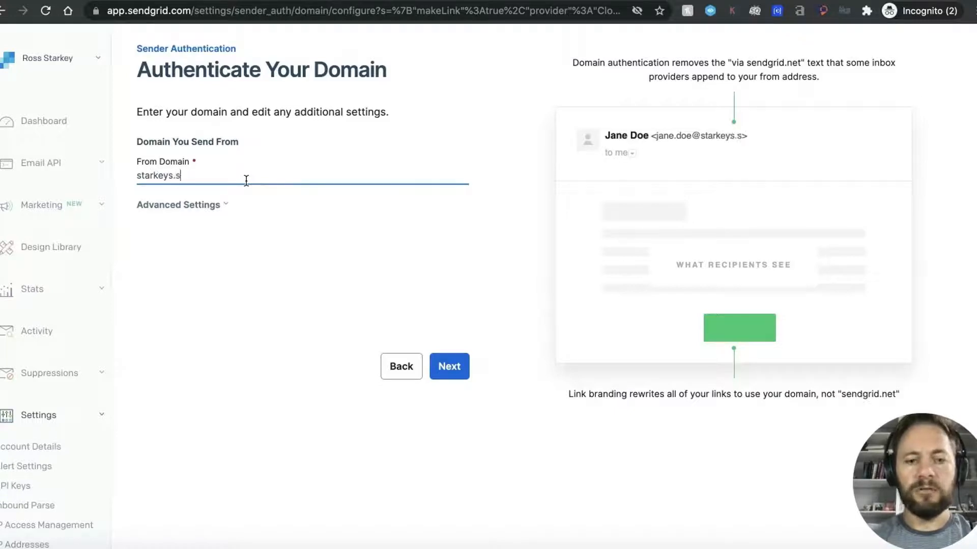
{"action": "type", "text": "ite"}
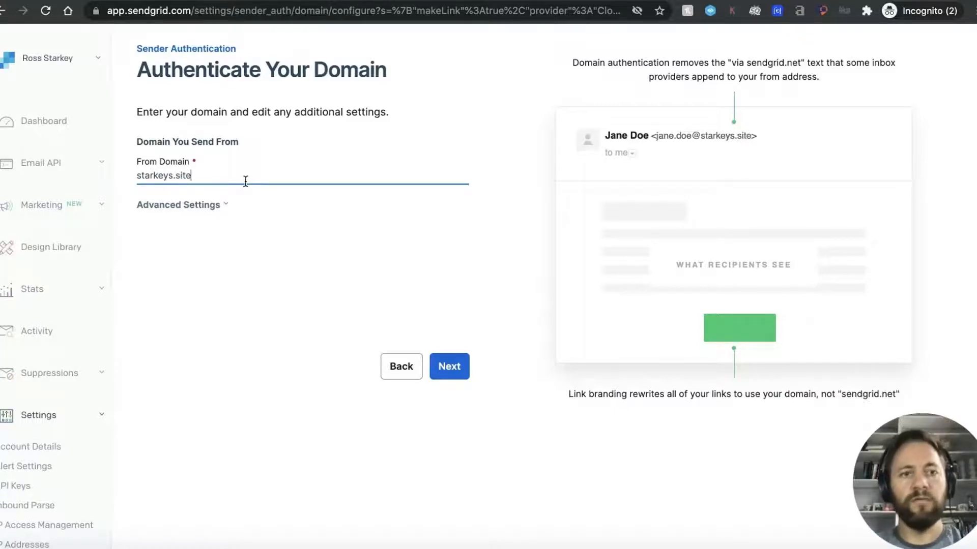
{"action": "left_click", "coordinate": [449, 366]}
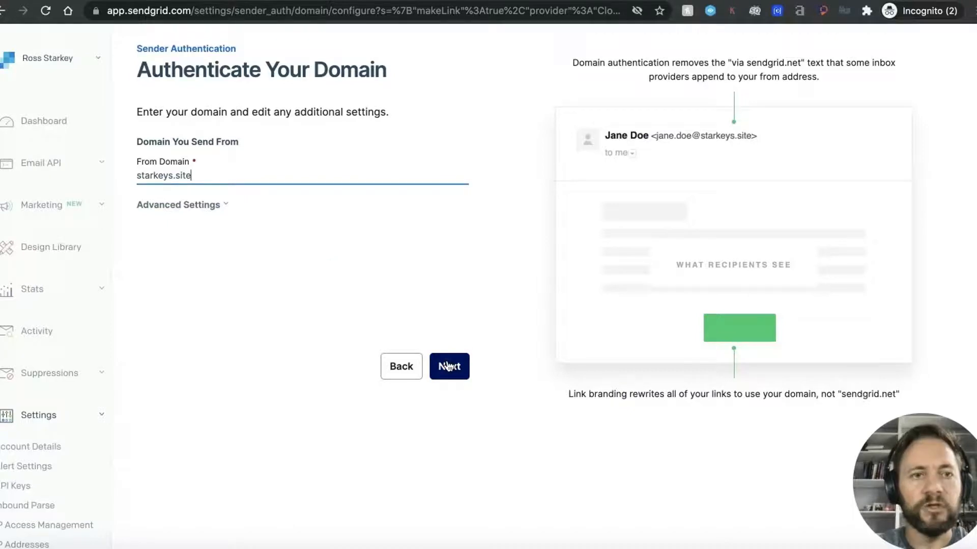
Proceed to SendGrid's Install DNS Records page for Cloudflare.
{"action": "left_click", "coordinate": [449, 366]}
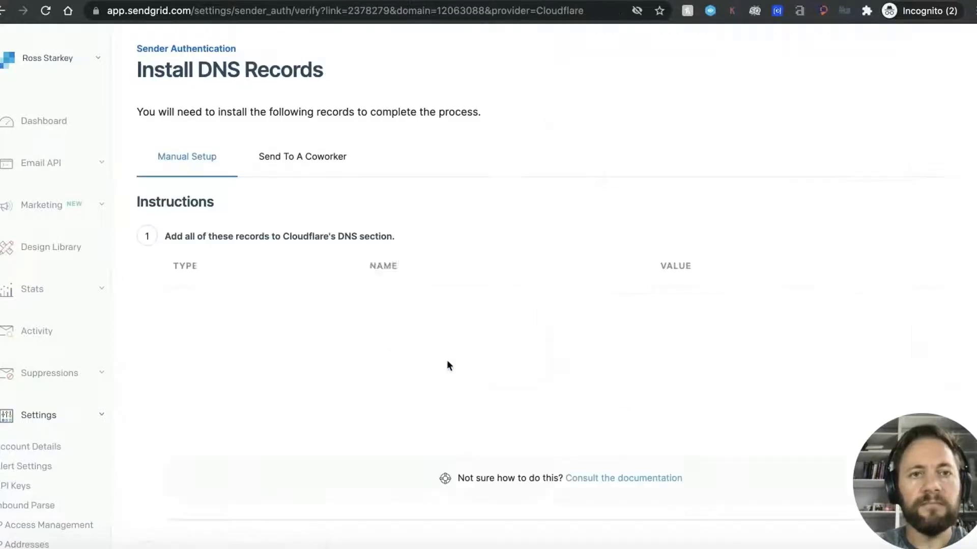
{"action": "scroll", "scroll_direction": "down", "scroll_amount": 3}
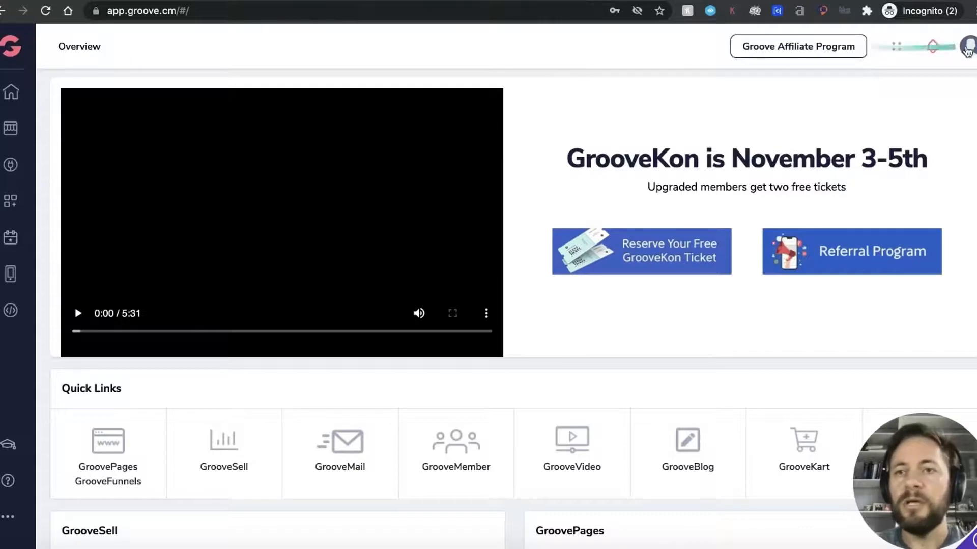
Go to Groove account settings > Domains and open starkeys.site's DNS records.
{"action": "left_click", "coordinate": [970, 46]}
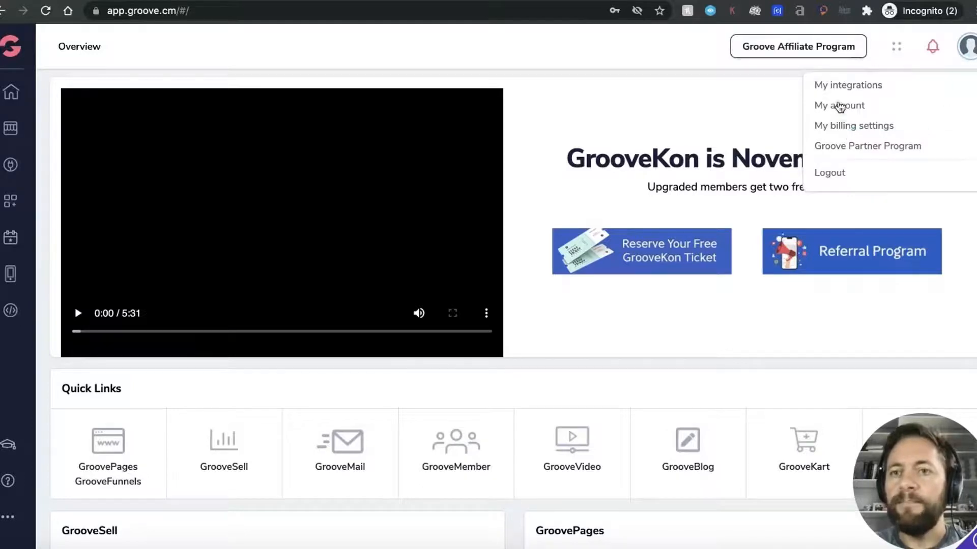
{"action": "left_click", "coordinate": [839, 106]}
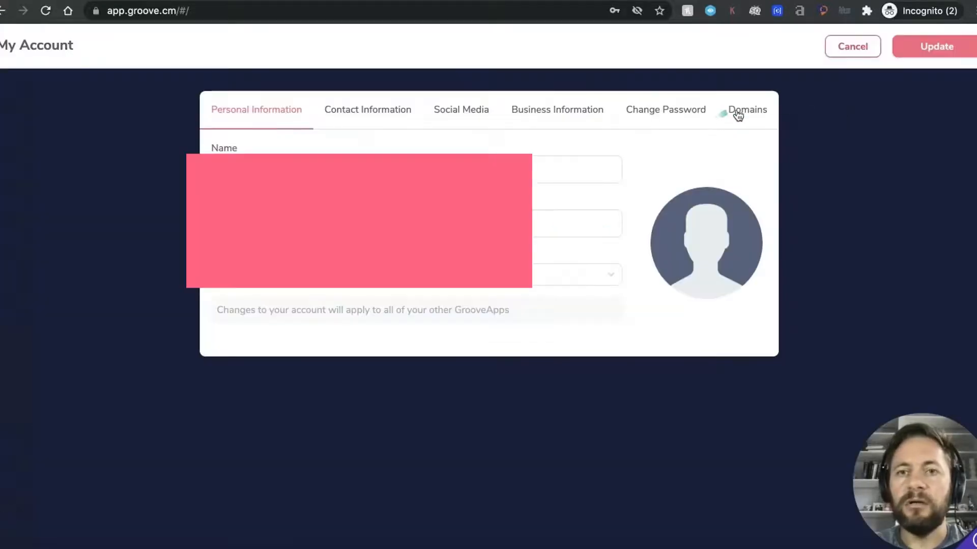
{"action": "left_click", "coordinate": [747, 110]}
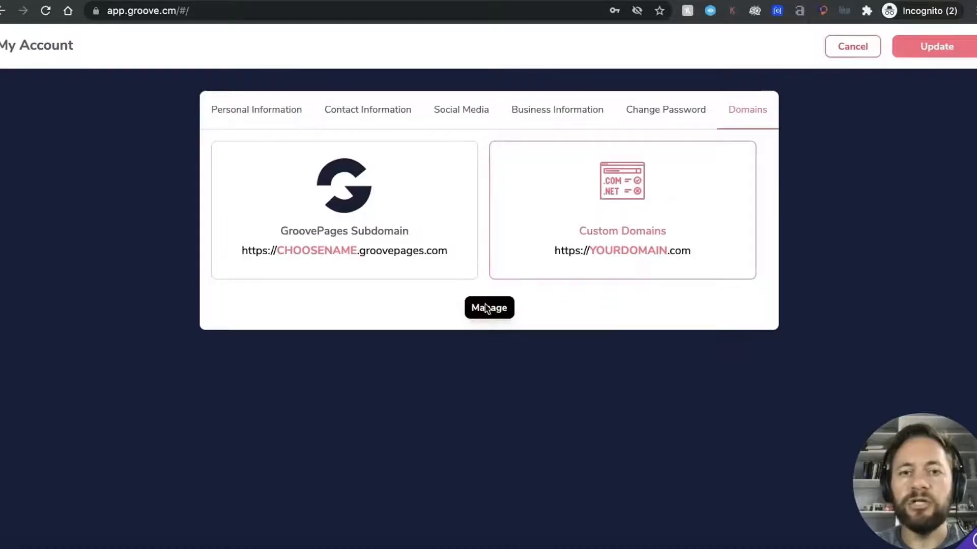
{"action": "left_click", "coordinate": [489, 308]}
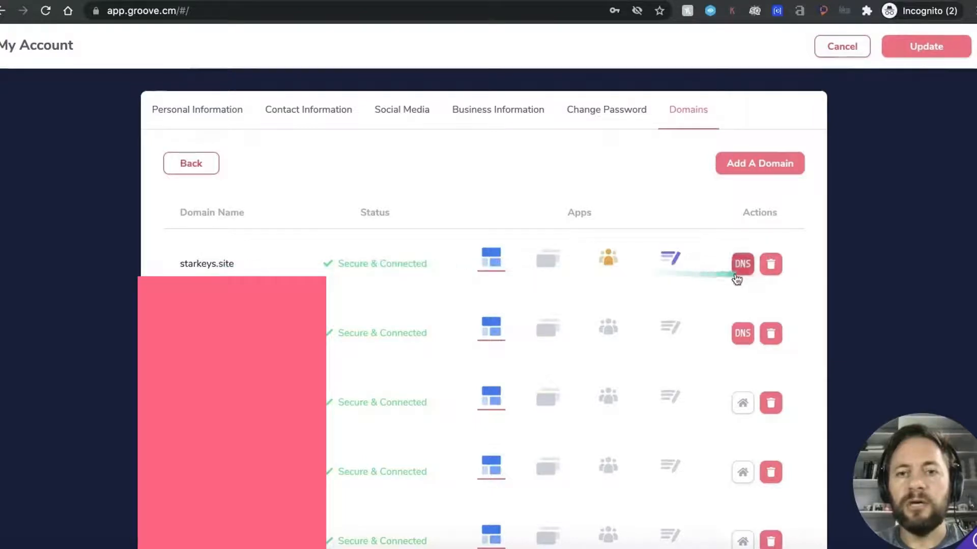
{"action": "left_click", "coordinate": [742, 263]}
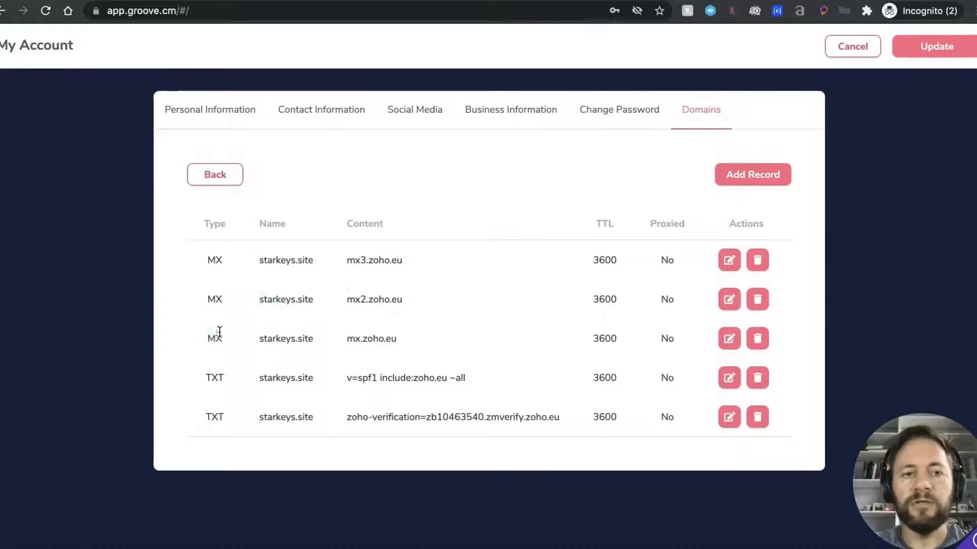
{"action": "mouse_move", "coordinate": [400, 316]}
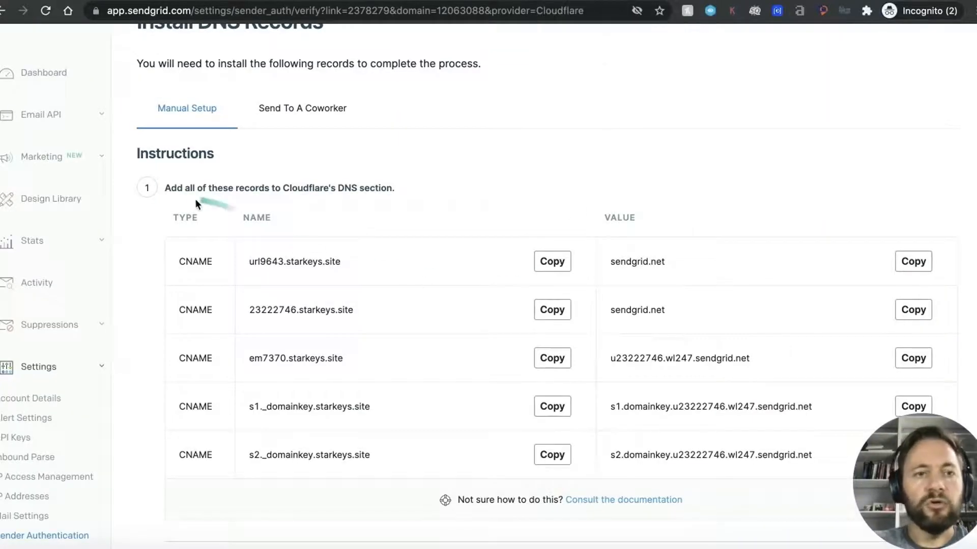
{"action": "mouse_move", "coordinate": [366, 202]}
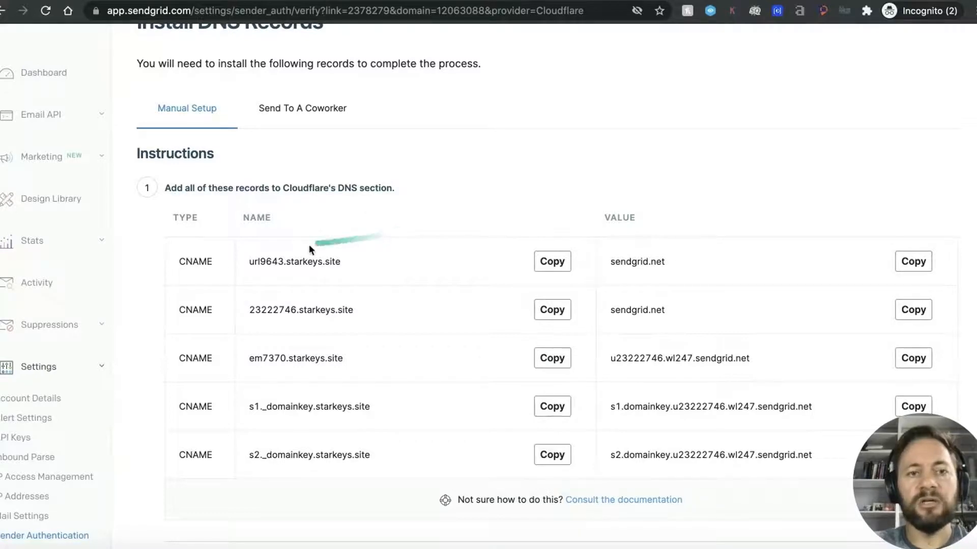
{"action": "mouse_move", "coordinate": [623, 11]}
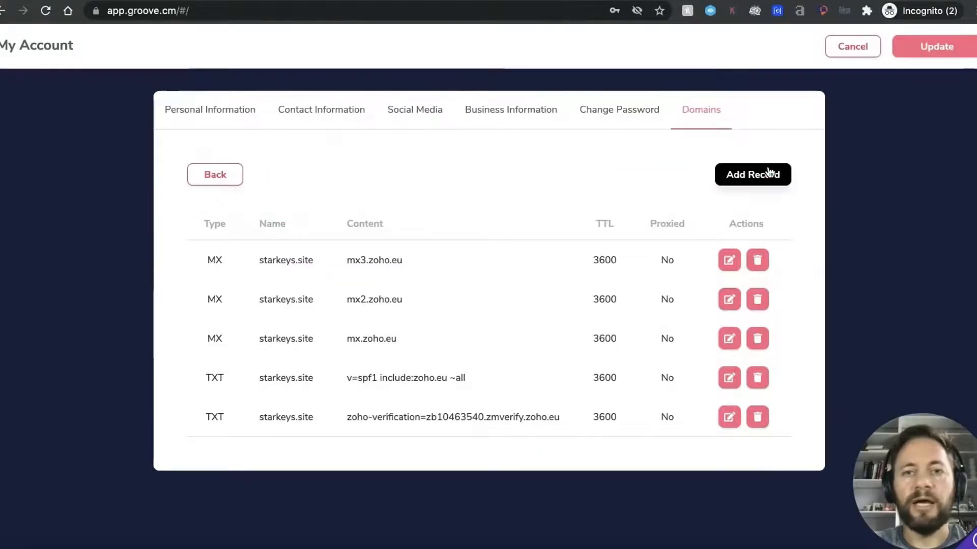
Add and save a CNAME record url9643.starkeys.site pointing to sendgrid.net.
{"action": "left_click", "coordinate": [752, 174]}
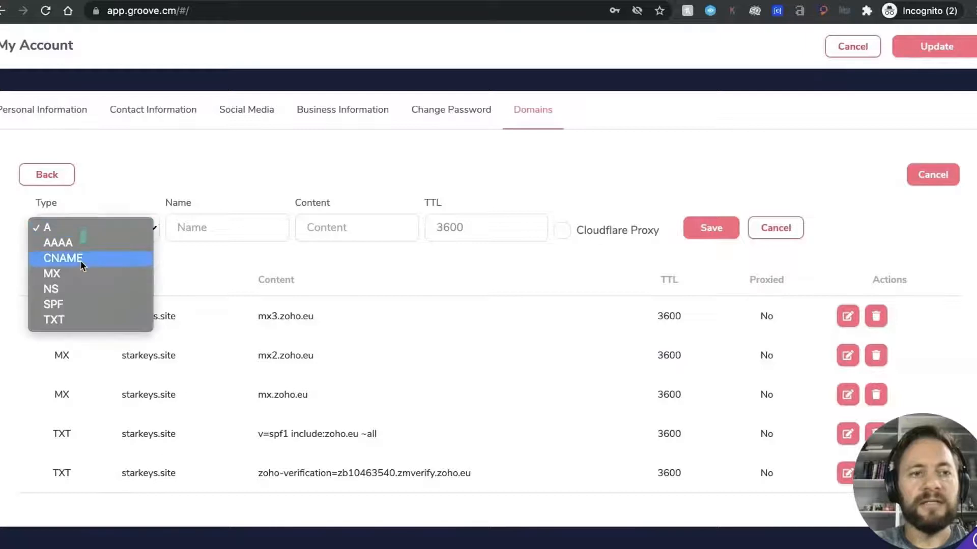
{"action": "left_click", "coordinate": [62, 258]}
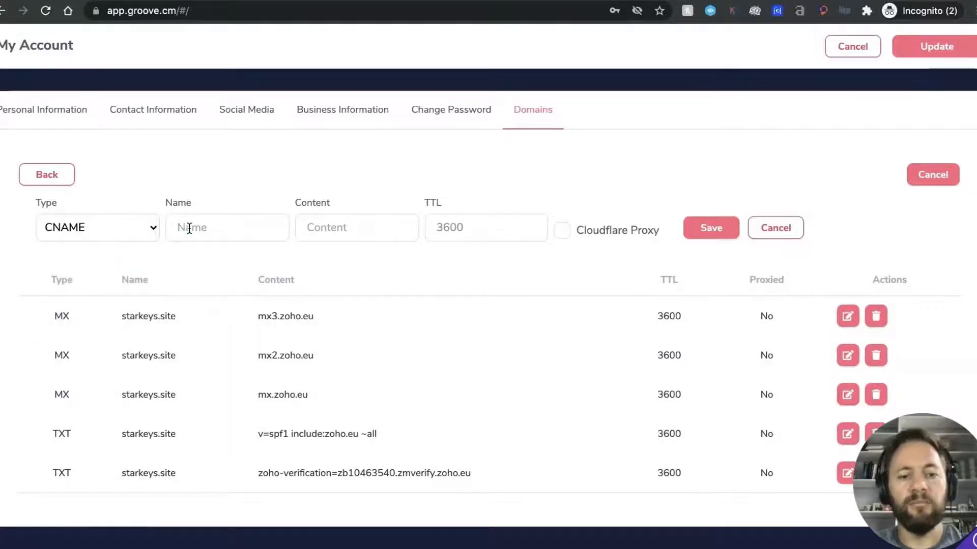
{"action": "type", "text": "url9643.starkeys.site"}
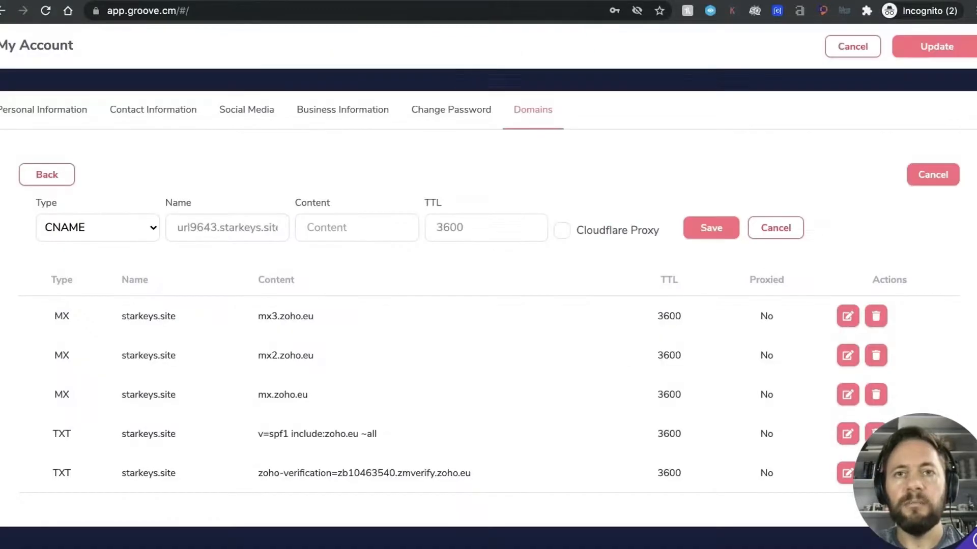
{"action": "left_click", "coordinate": [358, 227]}
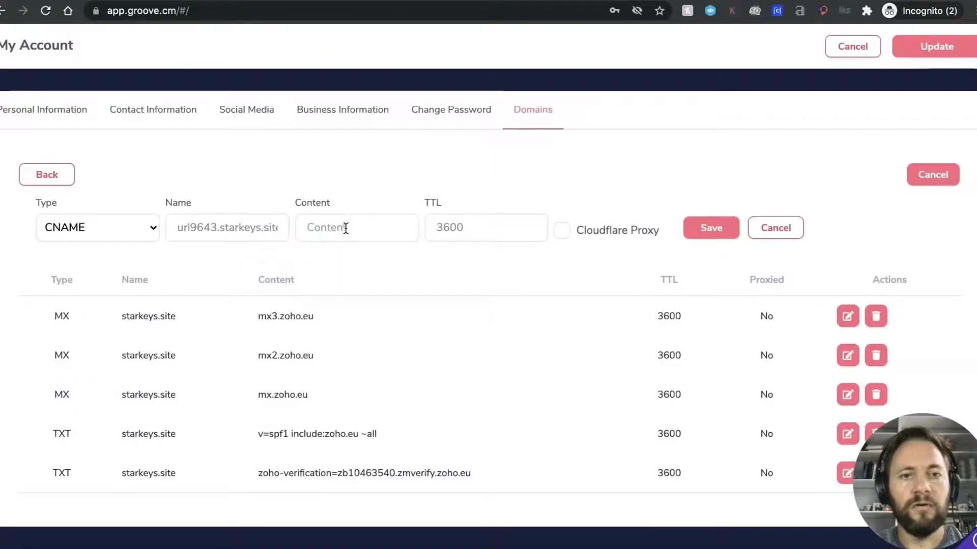
{"action": "type", "text": "sendgrid.net"}
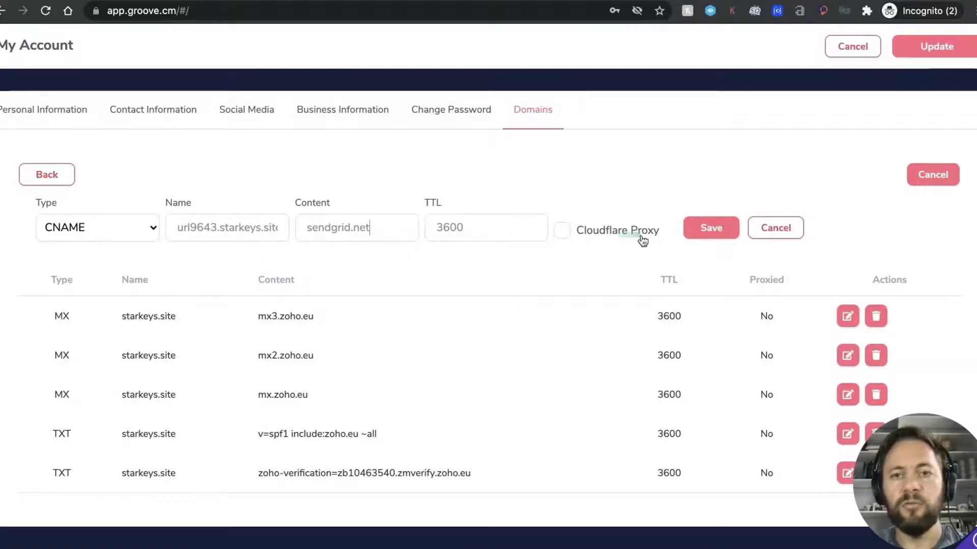
{"action": "left_click", "coordinate": [710, 227]}
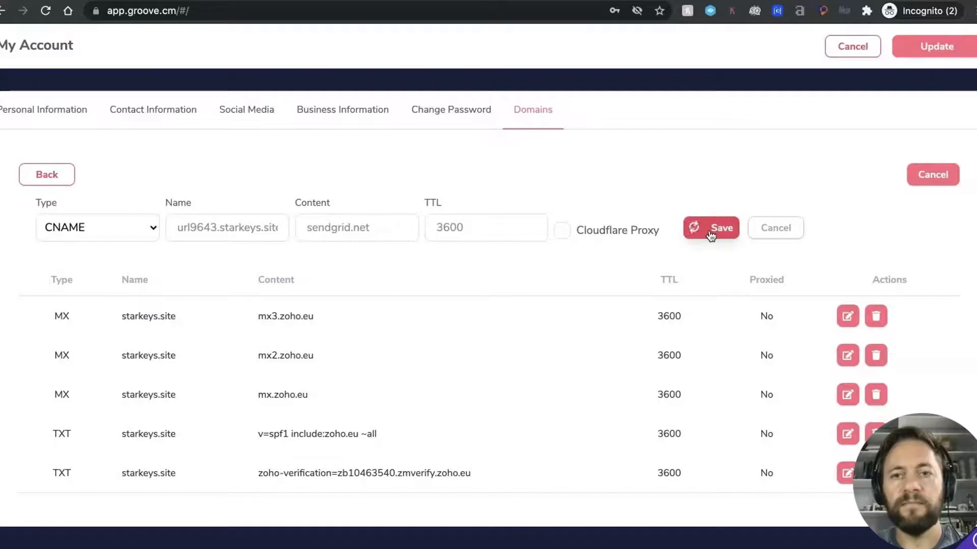
{"action": "left_click", "coordinate": [710, 228]}
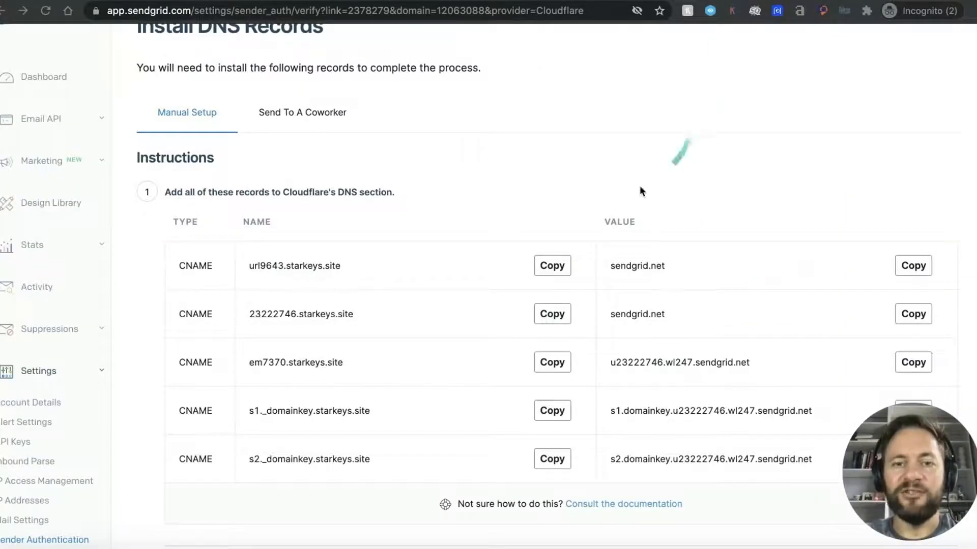
{"action": "mouse_move", "coordinate": [183, 325]}
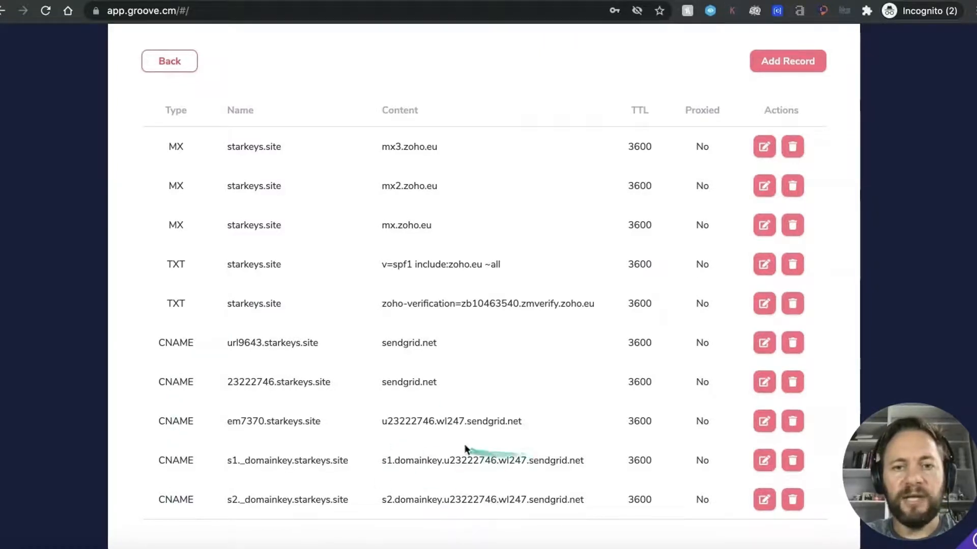
{"action": "mouse_move", "coordinate": [513, 515]}
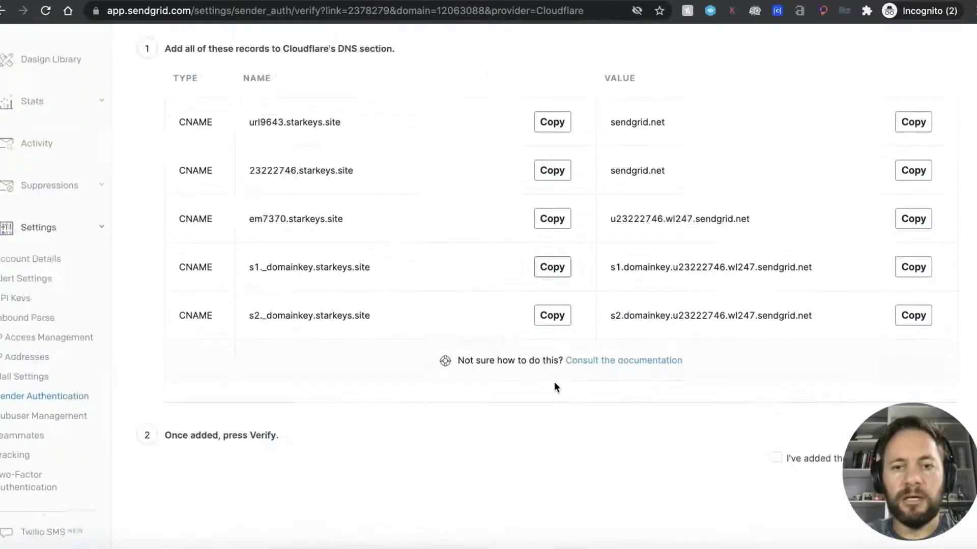
Confirm the records are added, verify starkeys.site, and return to Sender Authentication.
{"action": "scroll", "scroll_direction": "down", "scroll_amount": 3}
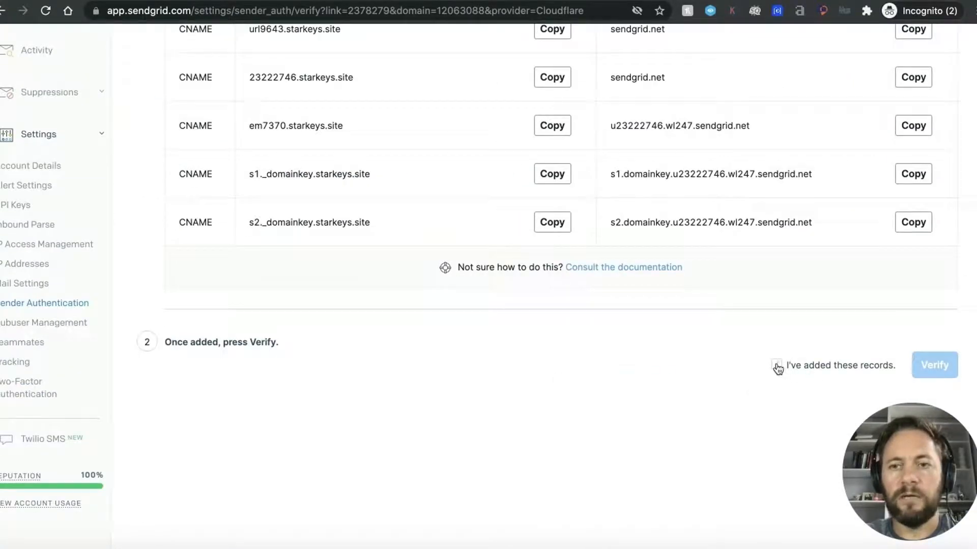
{"action": "left_click", "coordinate": [776, 366]}
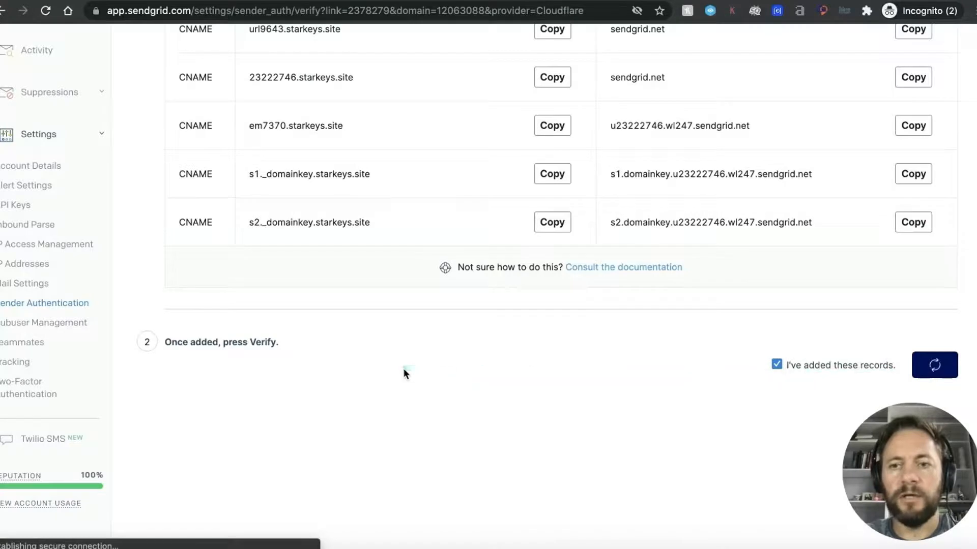
{"action": "left_click", "coordinate": [935, 365]}
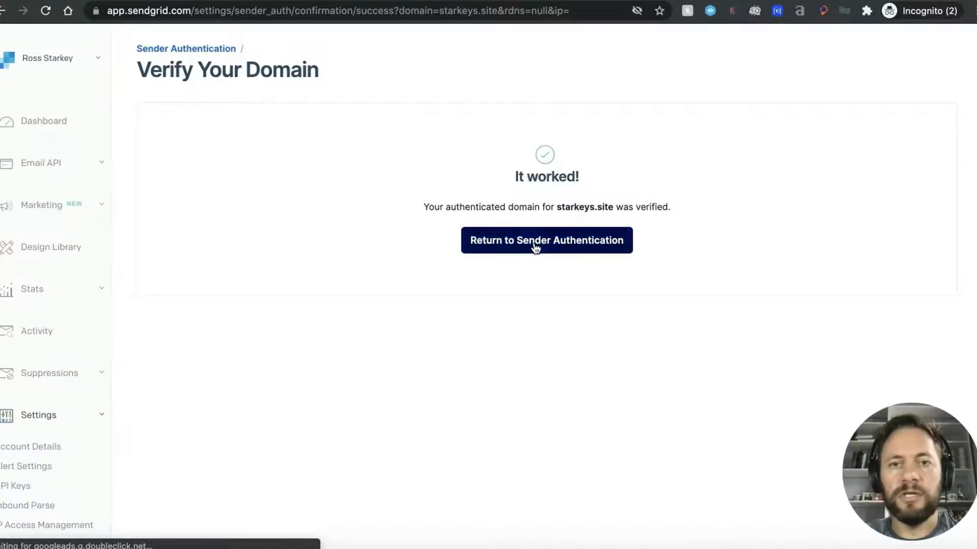
{"action": "left_click", "coordinate": [546, 241]}
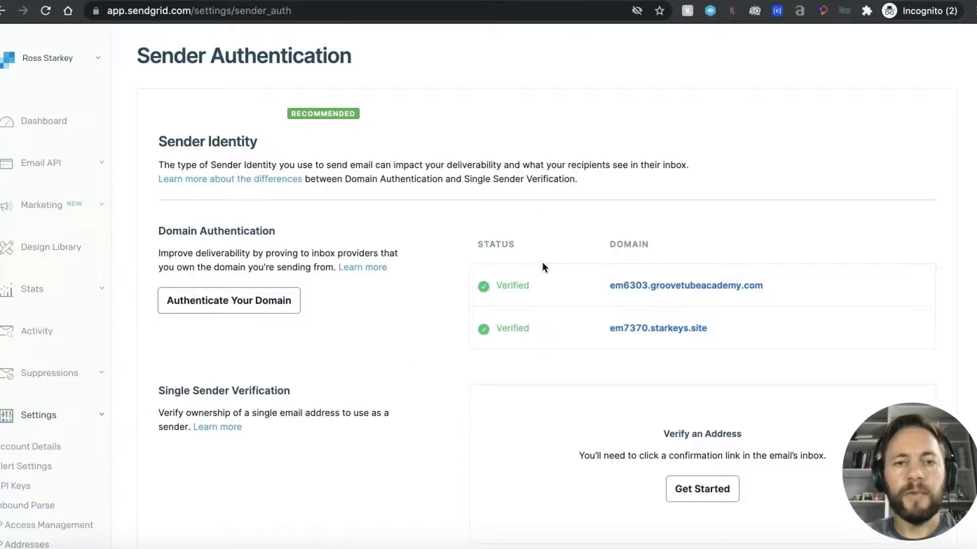
{"action": "scroll", "scroll_direction": "down", "scroll_amount": 3}
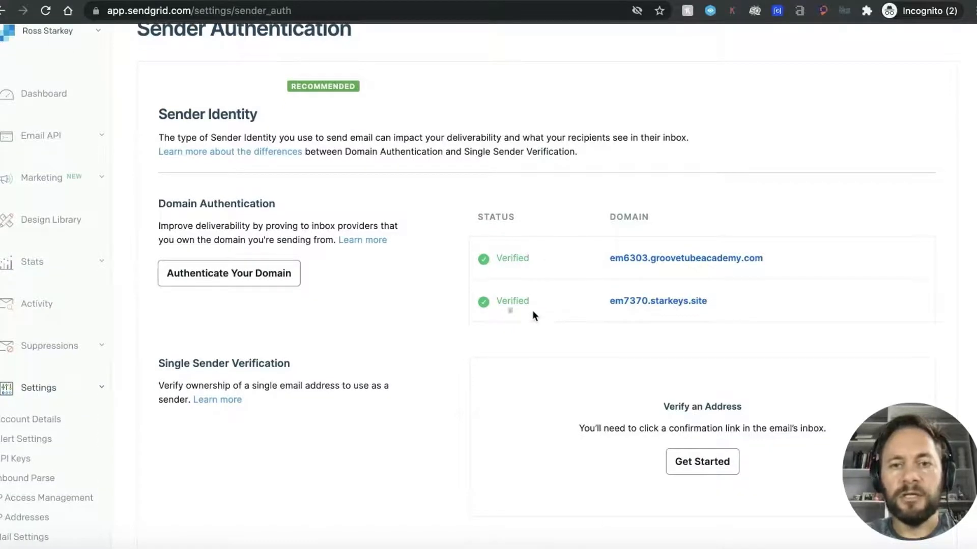
{"action": "mouse_move", "coordinate": [661, 314]}
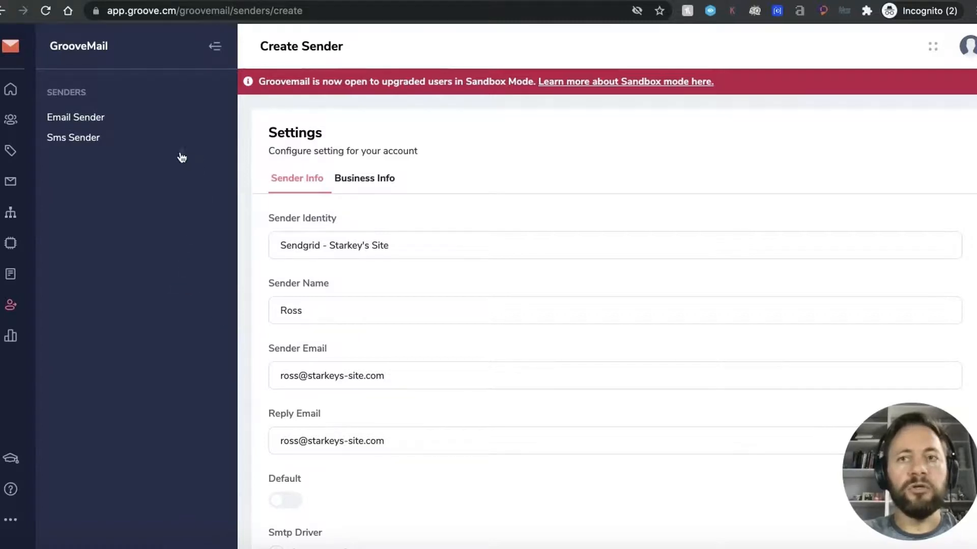
Review the new sender's Sender Info and Business Info tabs.
{"action": "left_click", "coordinate": [10, 45]}
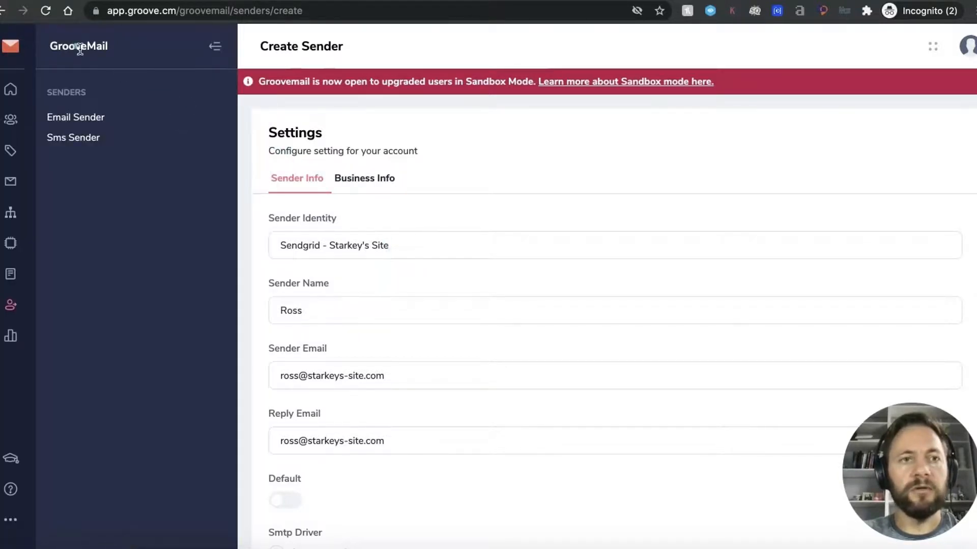
{"action": "mouse_move", "coordinate": [10, 305]}
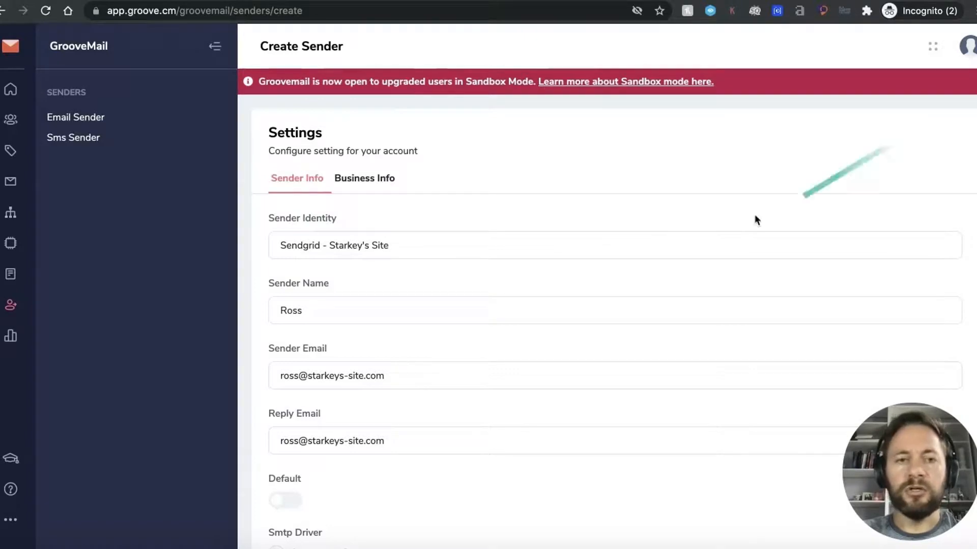
{"action": "scroll", "scroll_direction": "down", "scroll_amount": 3}
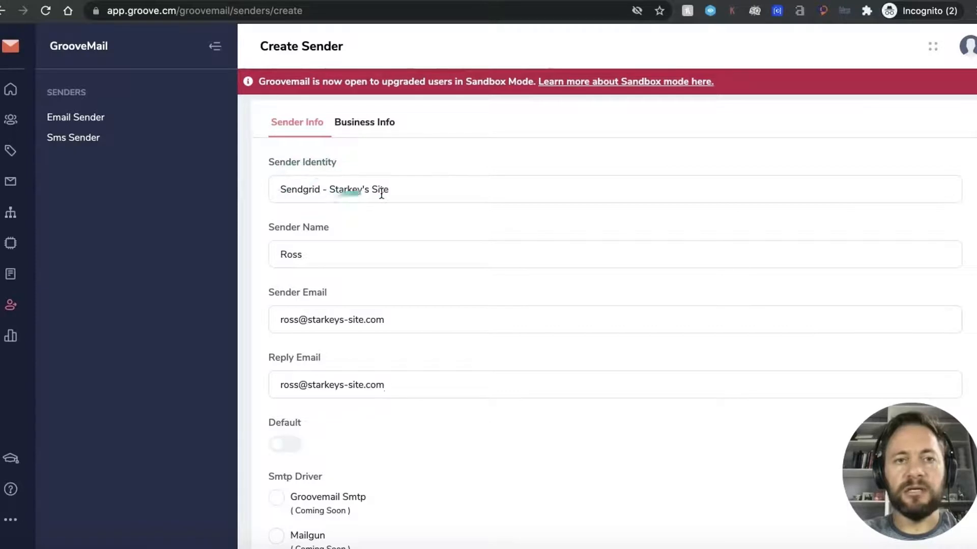
{"action": "mouse_move", "coordinate": [338, 212]}
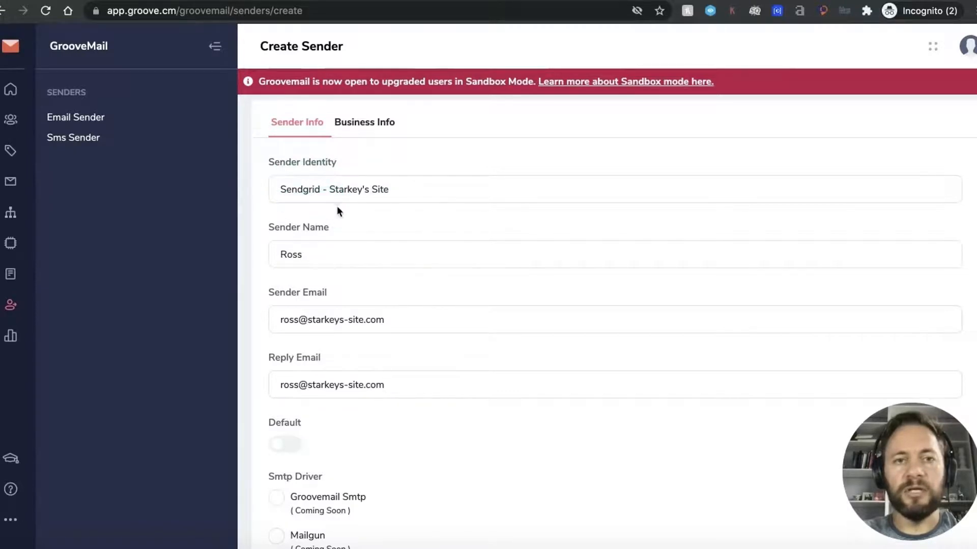
{"action": "scroll", "scroll_direction": "down", "scroll_amount": 3}
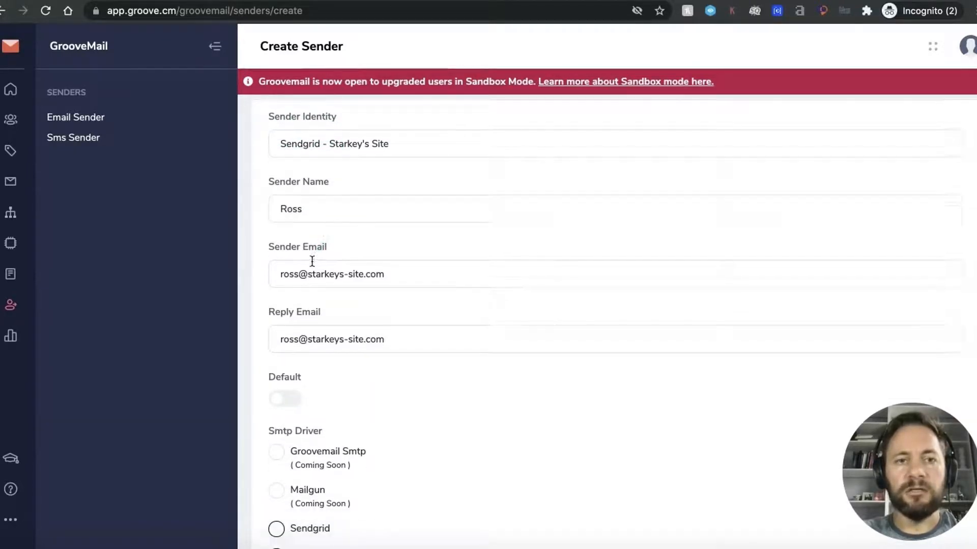
{"action": "scroll", "scroll_direction": "down", "scroll_amount": 3}
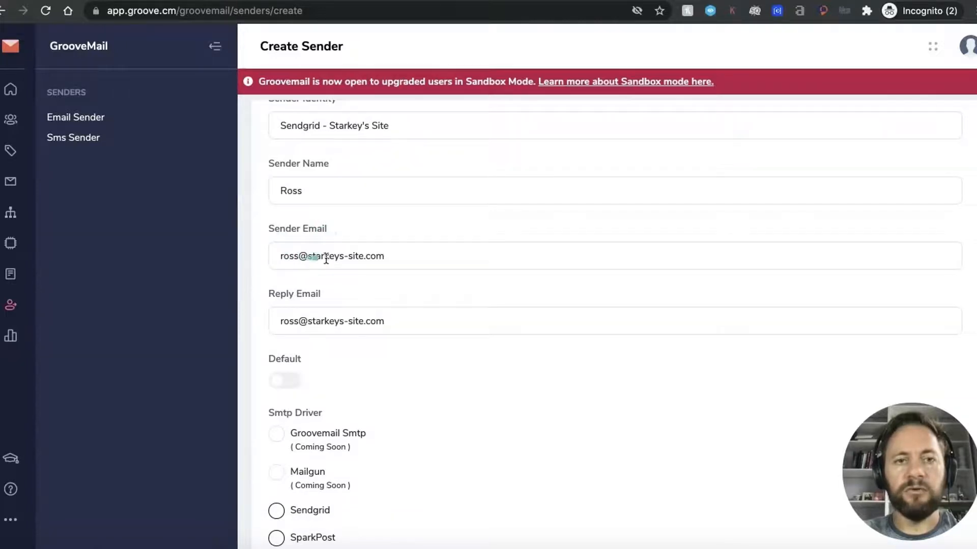
{"action": "scroll", "scroll_direction": "down", "scroll_amount": 3}
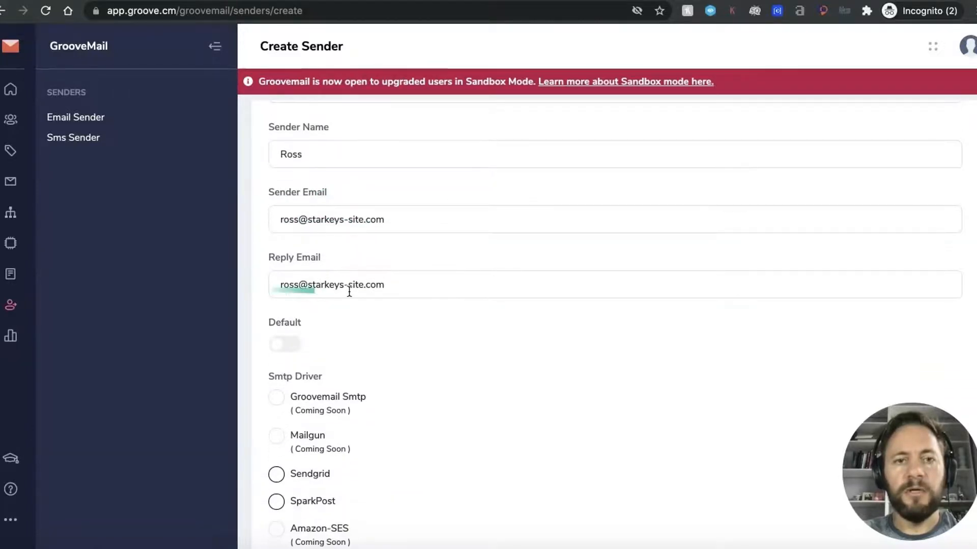
{"action": "scroll", "scroll_direction": "down", "scroll_amount": 3}
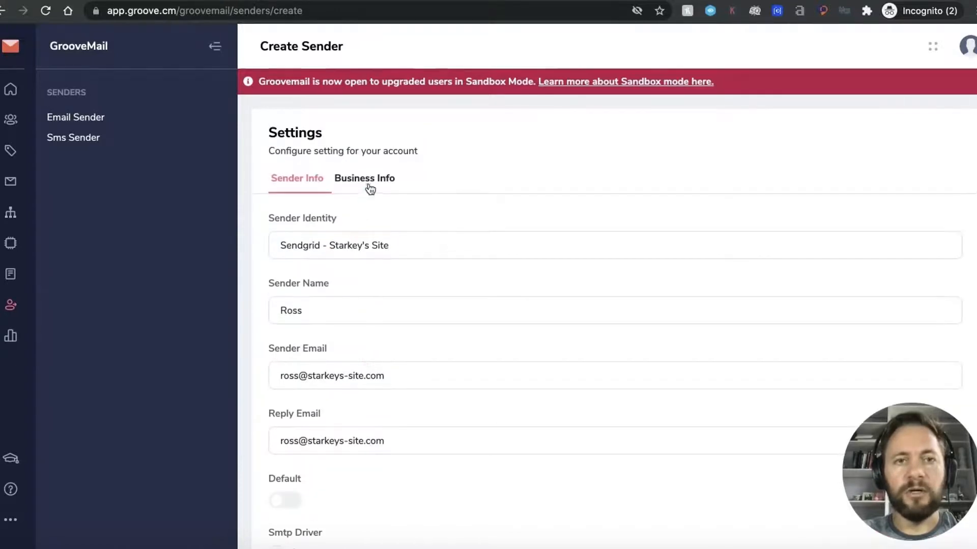
{"action": "left_click", "coordinate": [364, 178]}
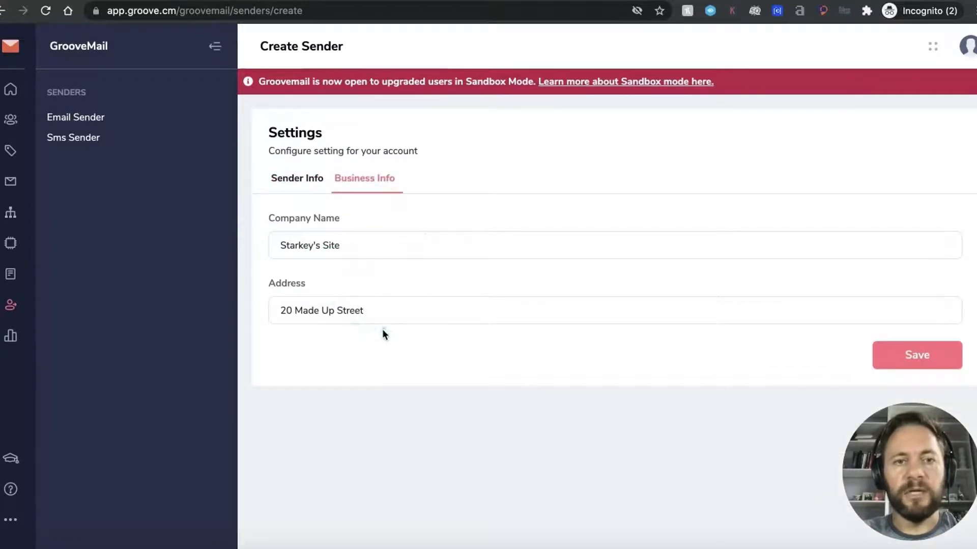
{"action": "left_click", "coordinate": [297, 178]}
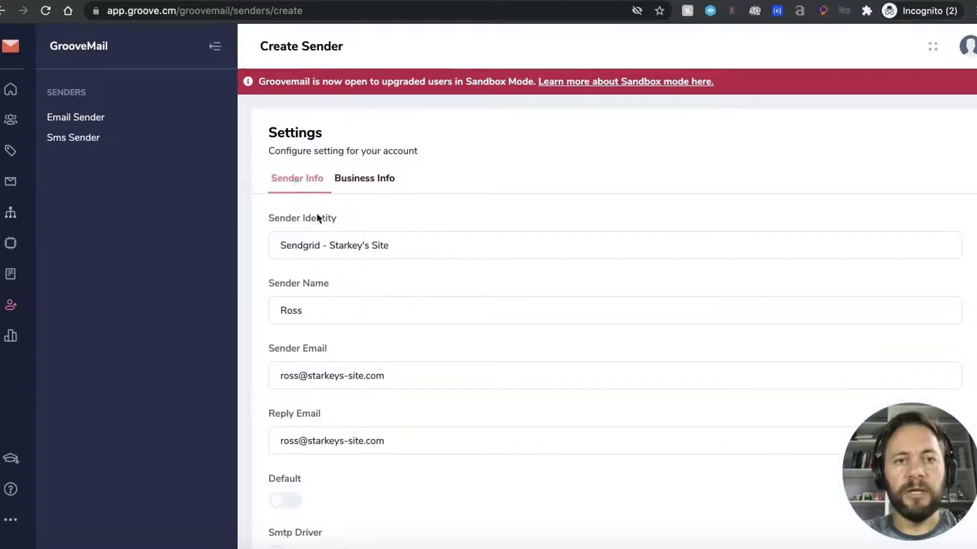
Choose Sendgrid as the SMTP driver for the Starkey's Site sender.
{"action": "scroll", "scroll_direction": "down", "scroll_amount": 3}
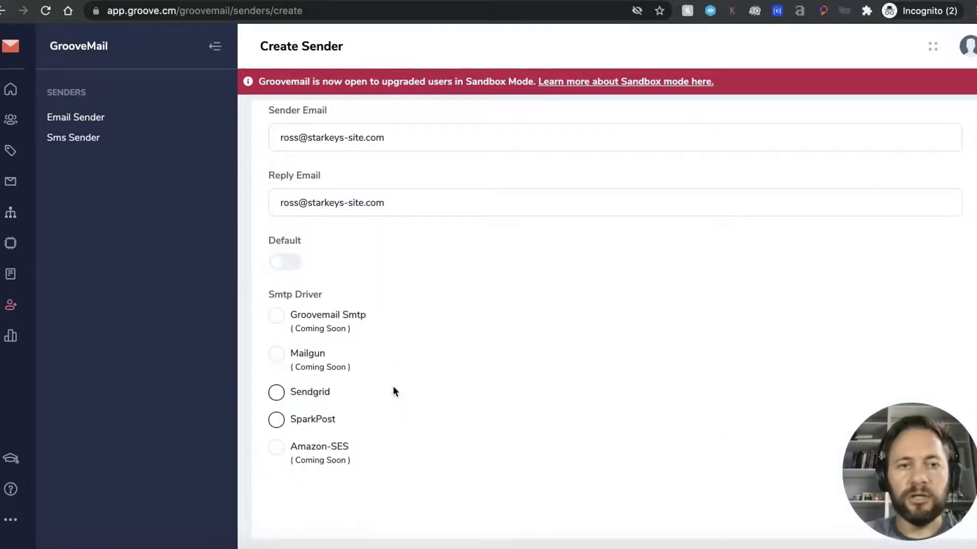
{"action": "mouse_move", "coordinate": [275, 297]}
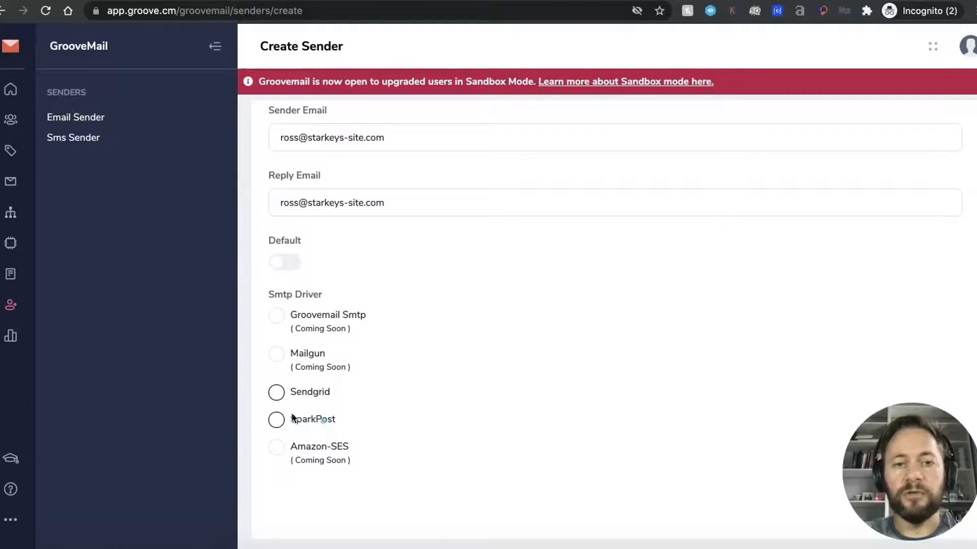
{"action": "left_click", "coordinate": [275, 383]}
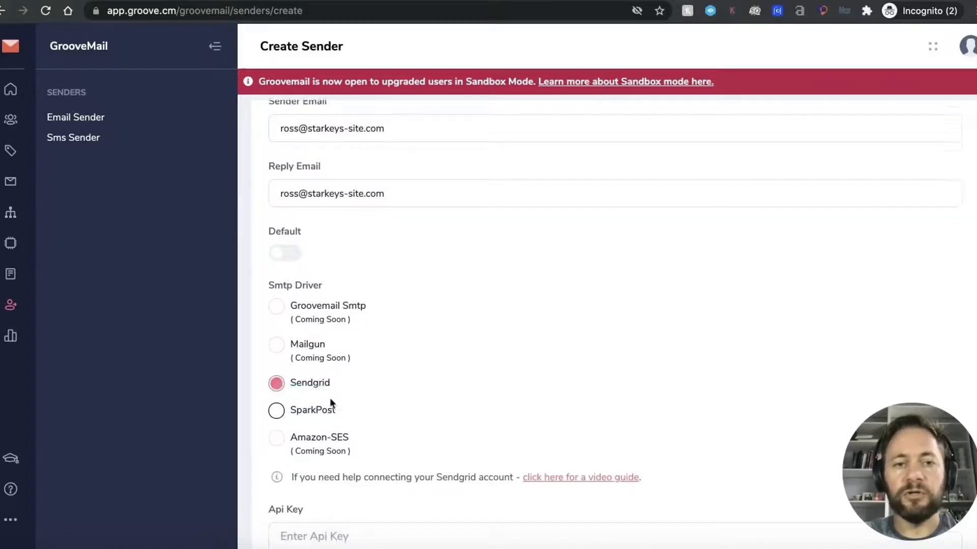
{"action": "scroll", "scroll_direction": "down", "scroll_amount": 3}
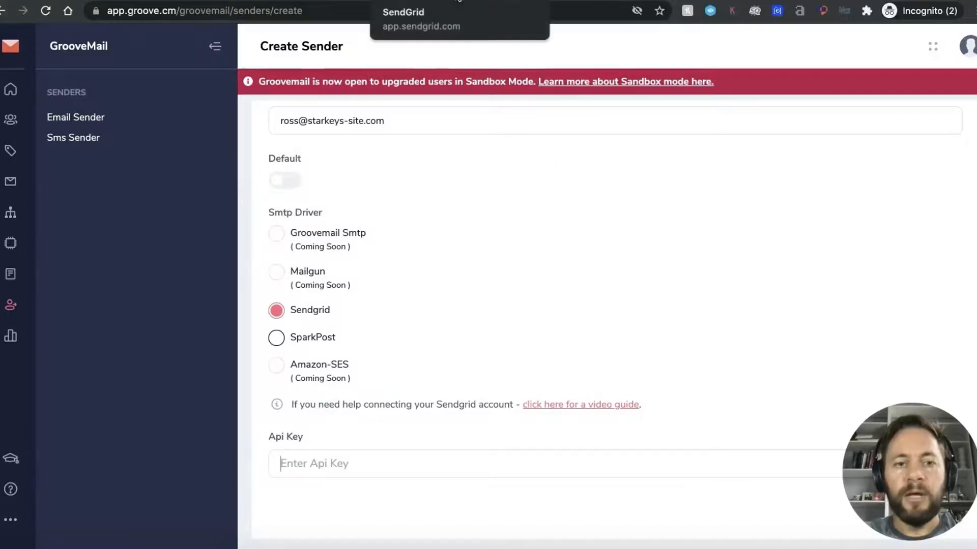
{"action": "left_click", "coordinate": [403, 12]}
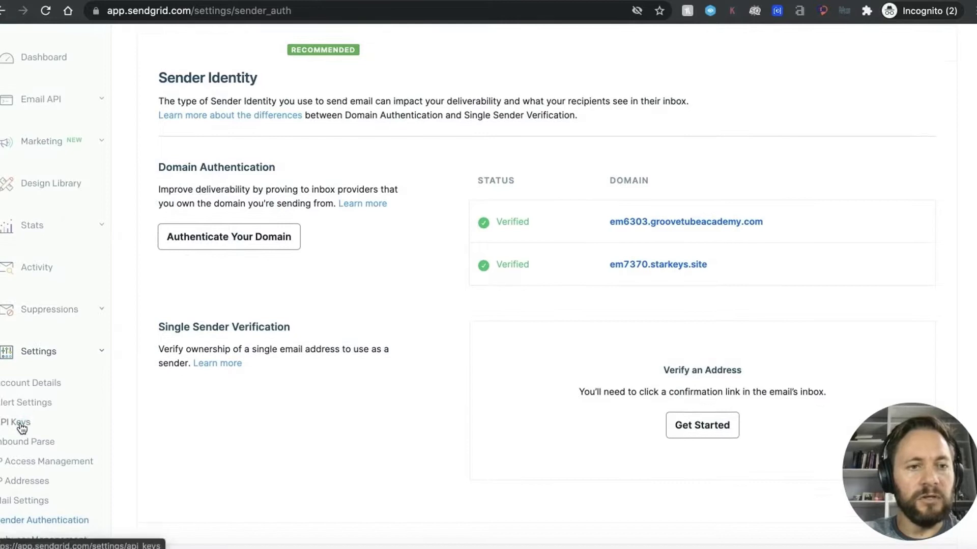
Create a full-access API key named 'Starkeys Site' and view it.
{"action": "left_click", "coordinate": [14, 423]}
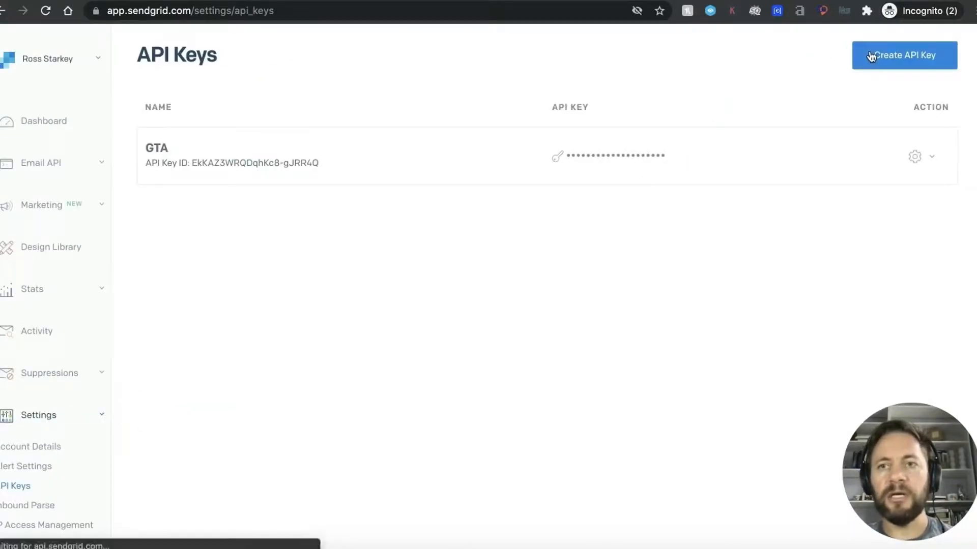
{"action": "left_click", "coordinate": [904, 55]}
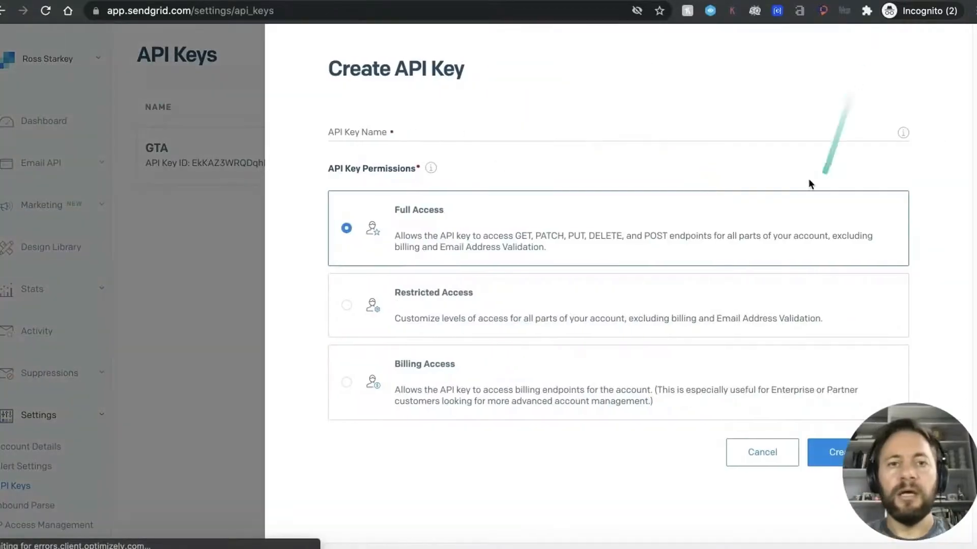
{"action": "left_click", "coordinate": [617, 132]}
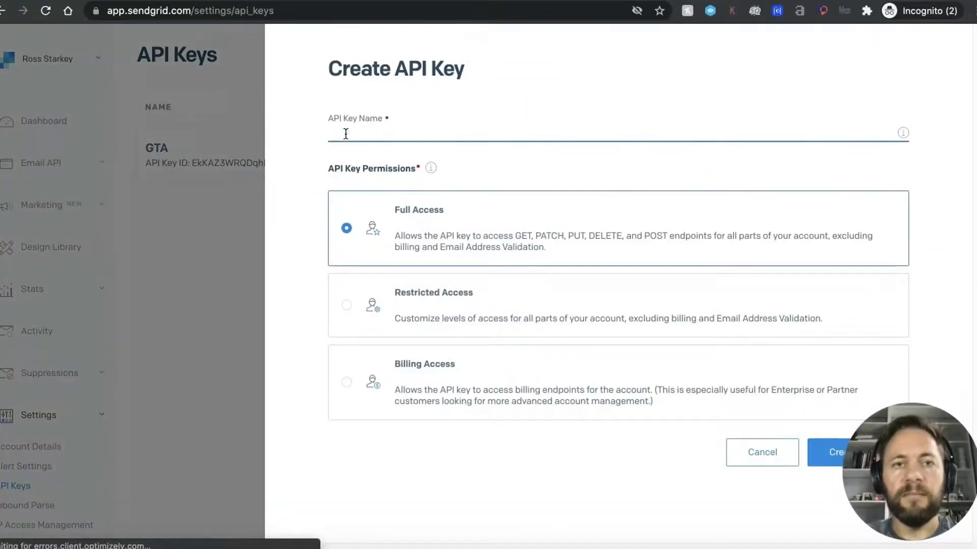
{"action": "type", "text": "Starkeys Site"}
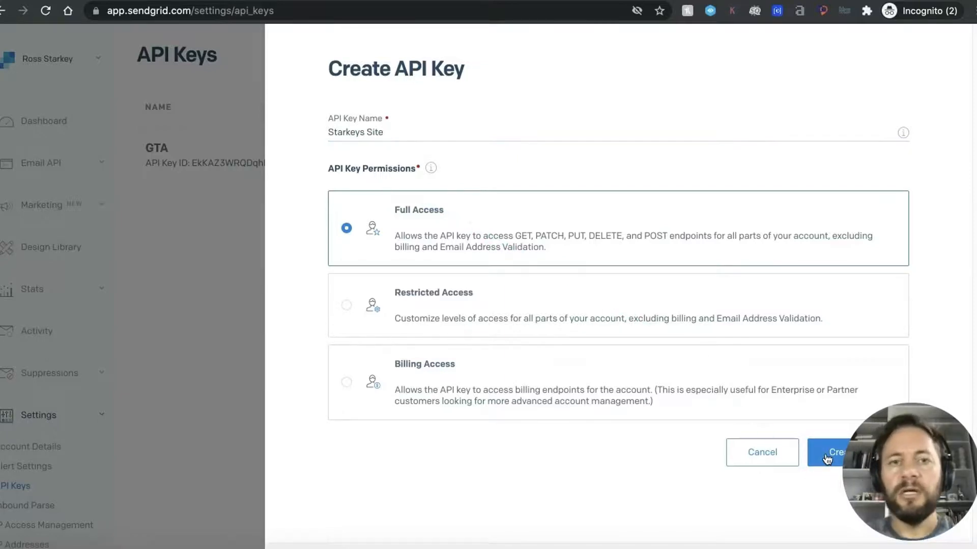
{"action": "left_click", "coordinate": [832, 452]}
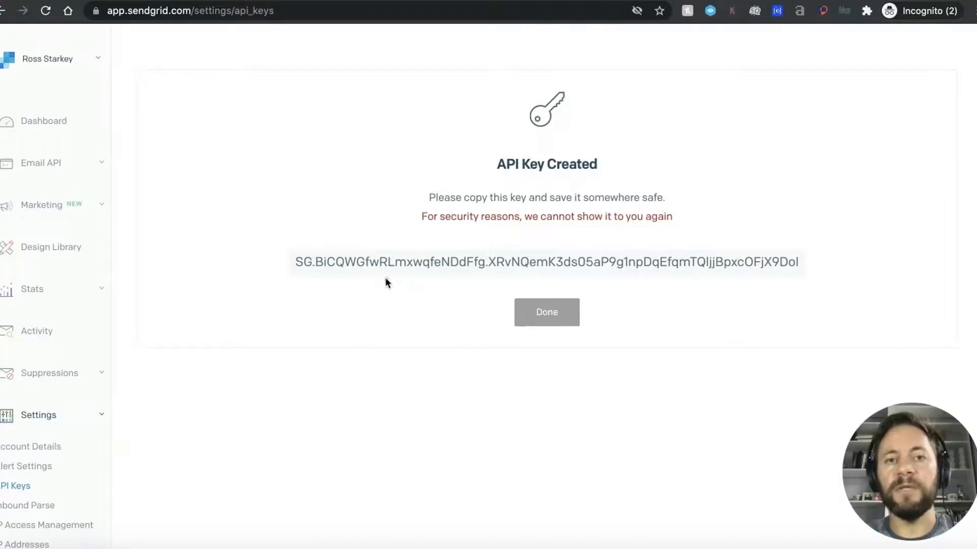
{"action": "mouse_move", "coordinate": [427, 238]}
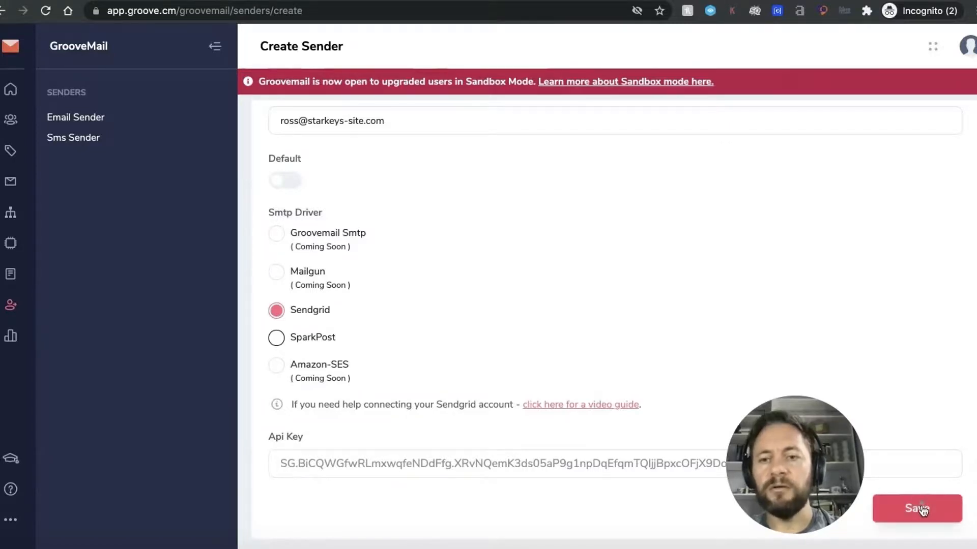
Save the Sendgrid - Starkey's Site sender with the pasted API key.
{"action": "left_click", "coordinate": [916, 508]}
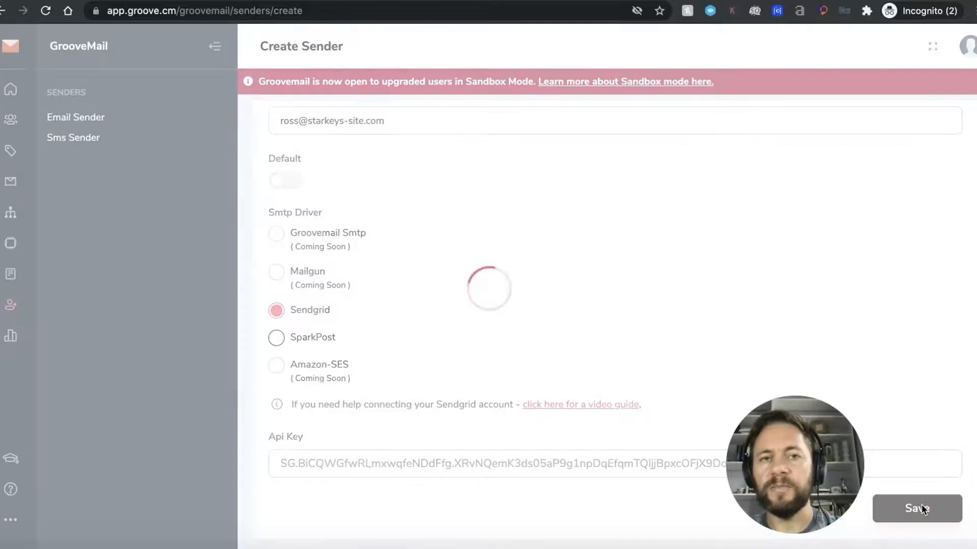
{"action": "left_click", "coordinate": [916, 508]}
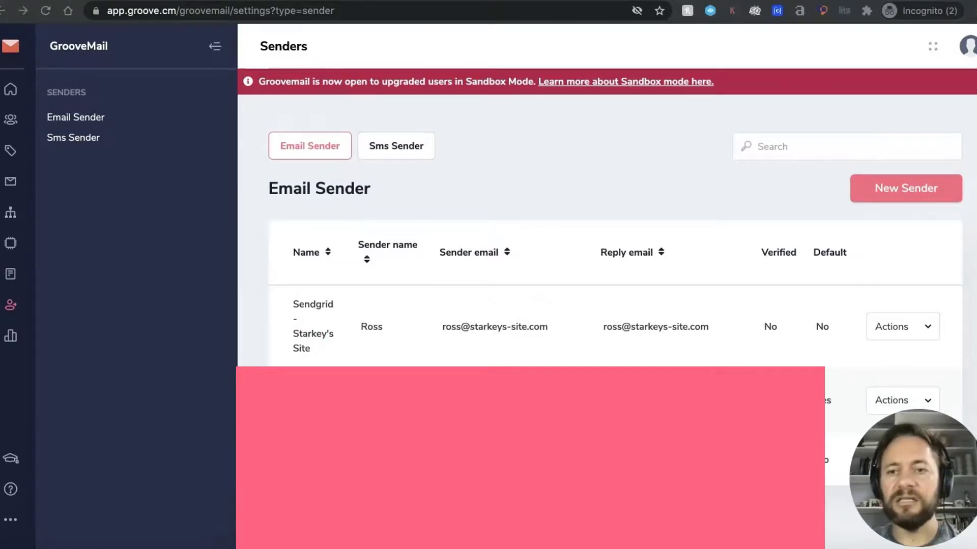
{"action": "mouse_move", "coordinate": [463, 102]}
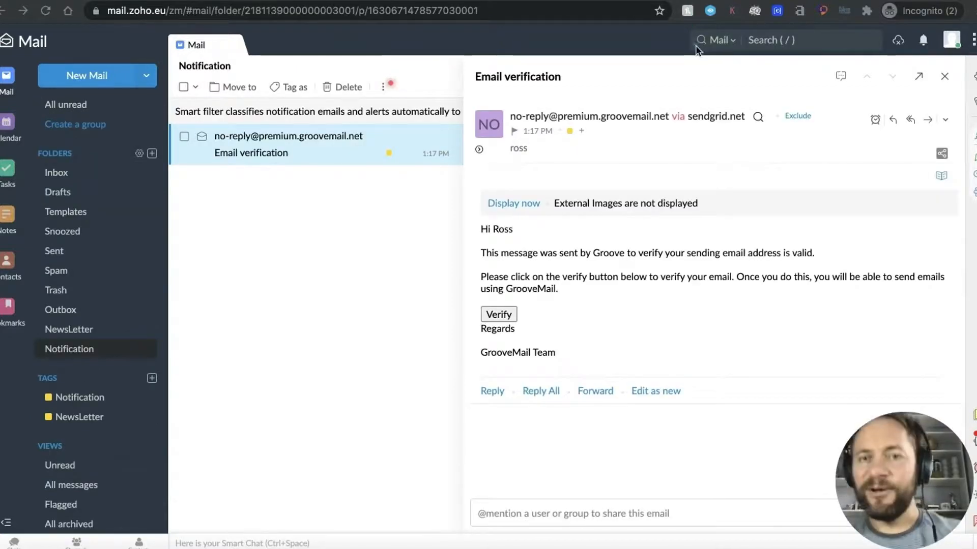
Open the Email verification message in Zoho Mail and follow its Verify link.
{"action": "left_click", "coordinate": [498, 314]}
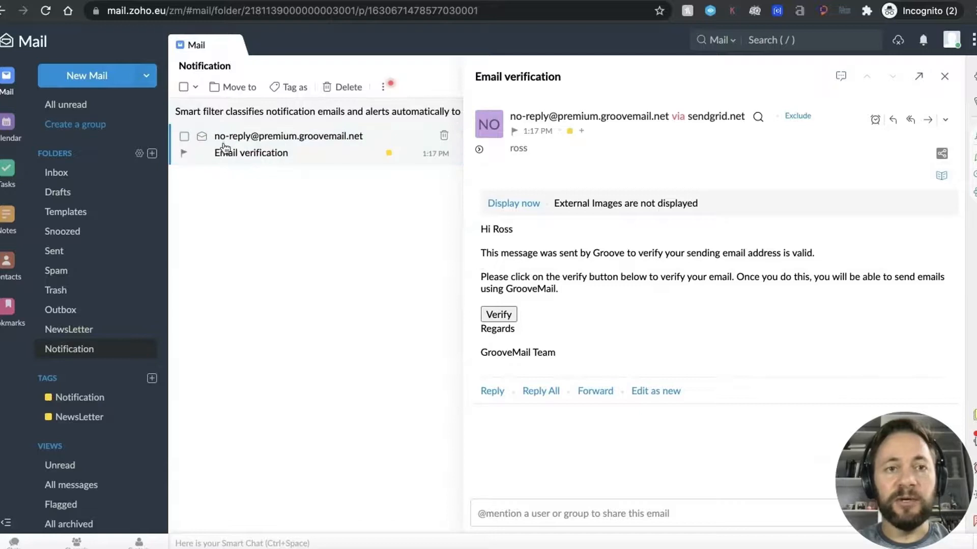
{"action": "left_click", "coordinate": [288, 136]}
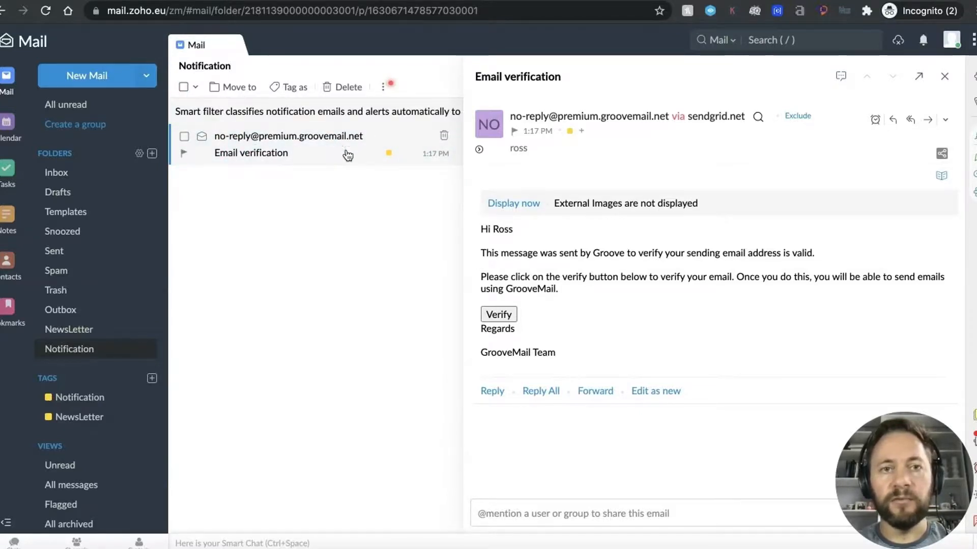
{"action": "left_click", "coordinate": [286, 144]}
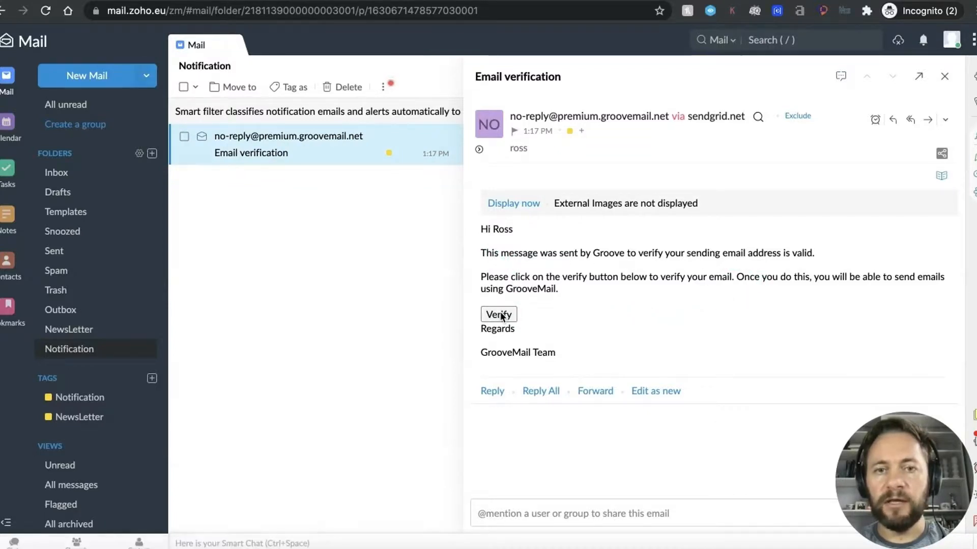
{"action": "left_click", "coordinate": [498, 315]}
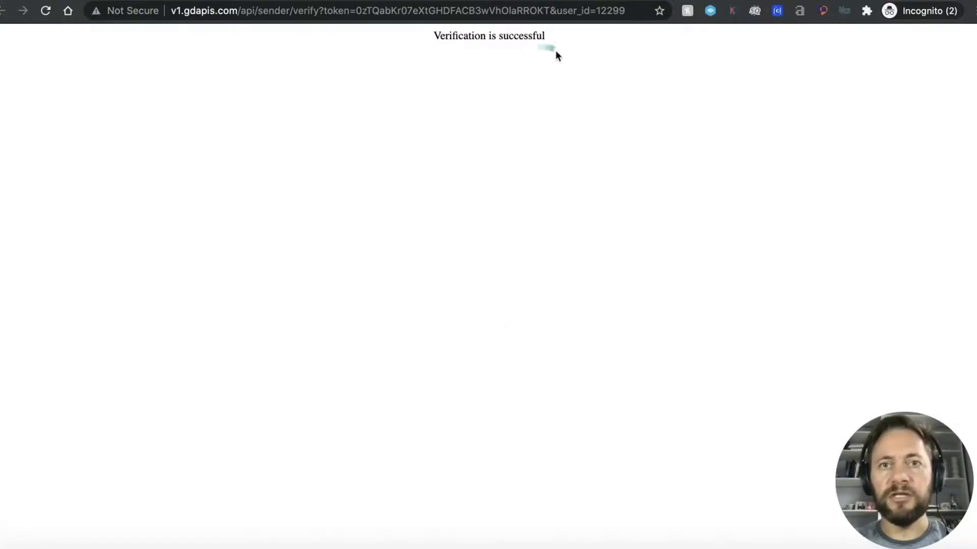
{"action": "mouse_move", "coordinate": [324, 39]}
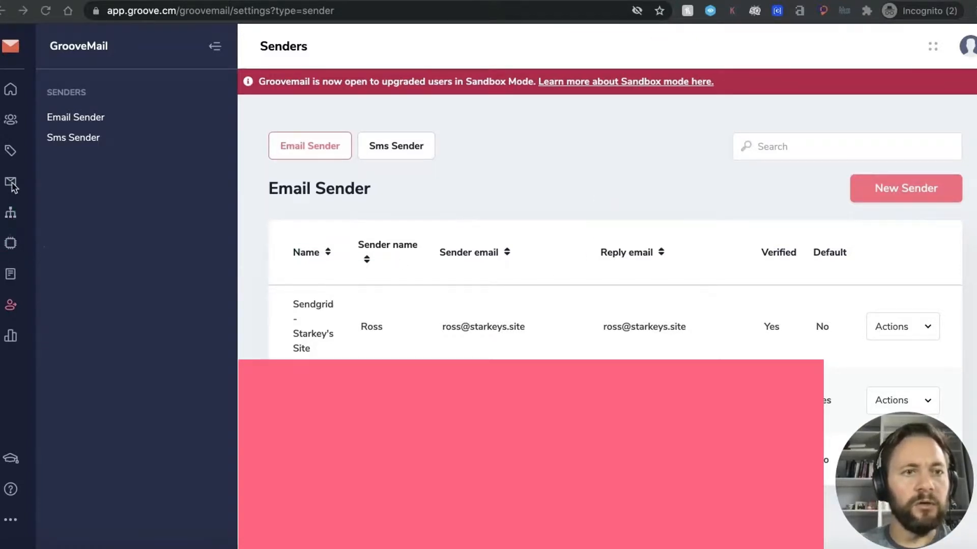
Start a new email campaign named 'test starkeys site' and advance to Recipients.
{"action": "left_click", "coordinate": [10, 182]}
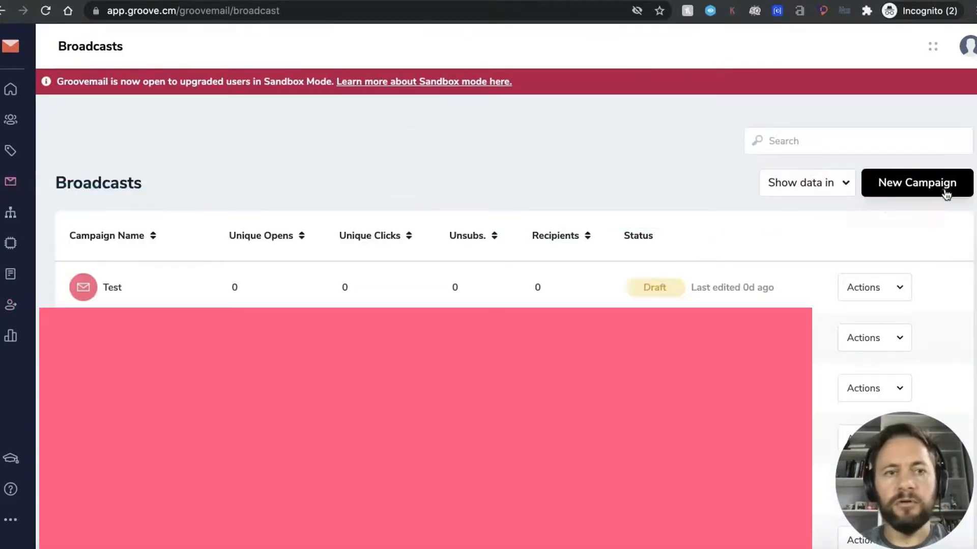
{"action": "left_click", "coordinate": [916, 182]}
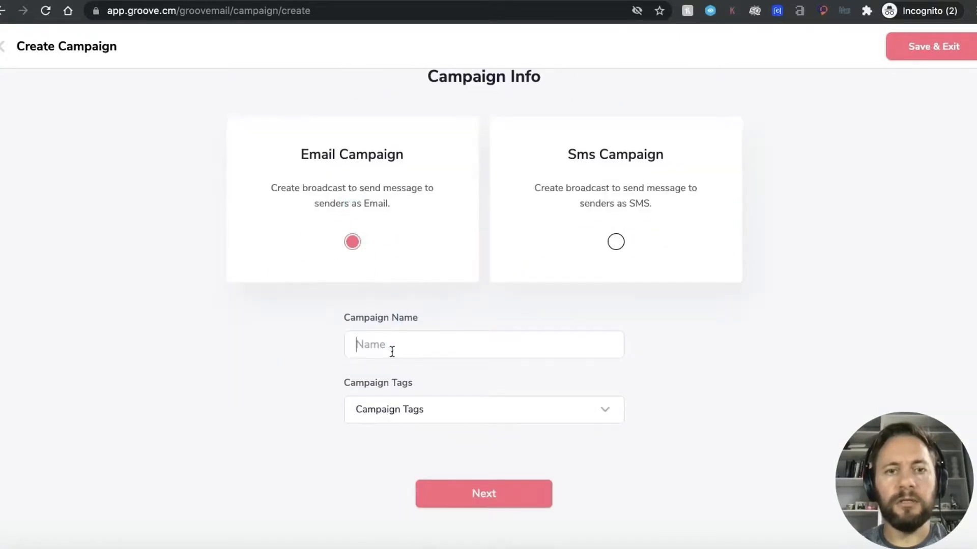
{"action": "type", "text": "test"}
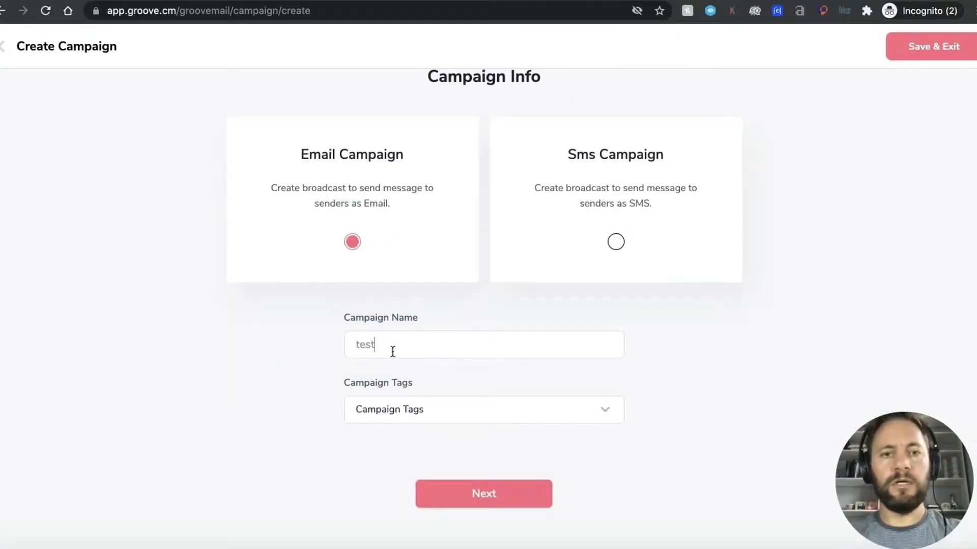
{"action": "type", "text": "stark"}
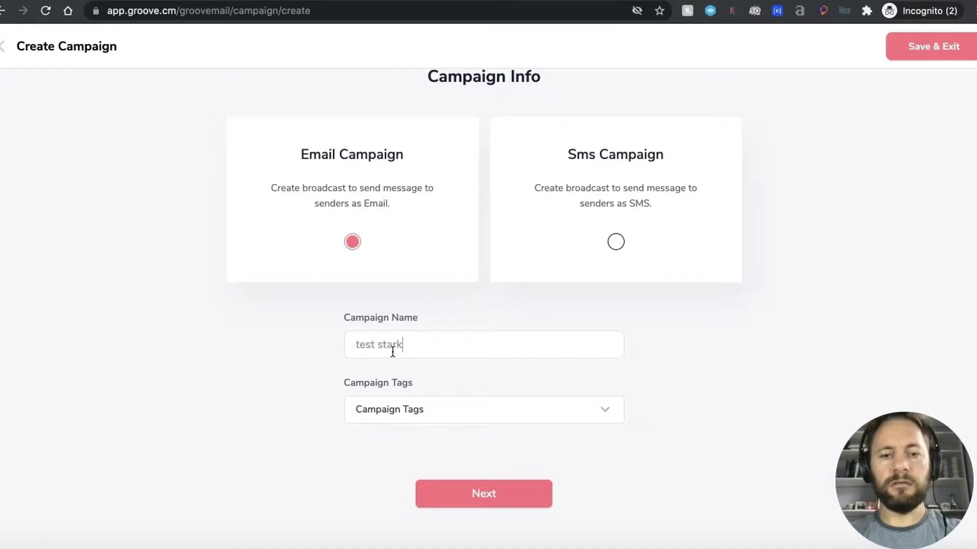
{"action": "type", "text": "eys site"}
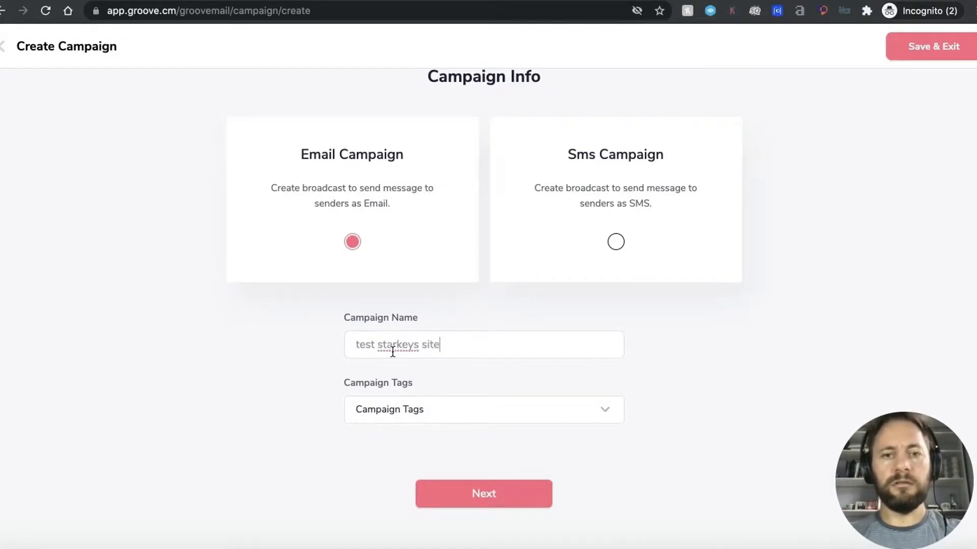
{"action": "mouse_move", "coordinate": [483, 494]}
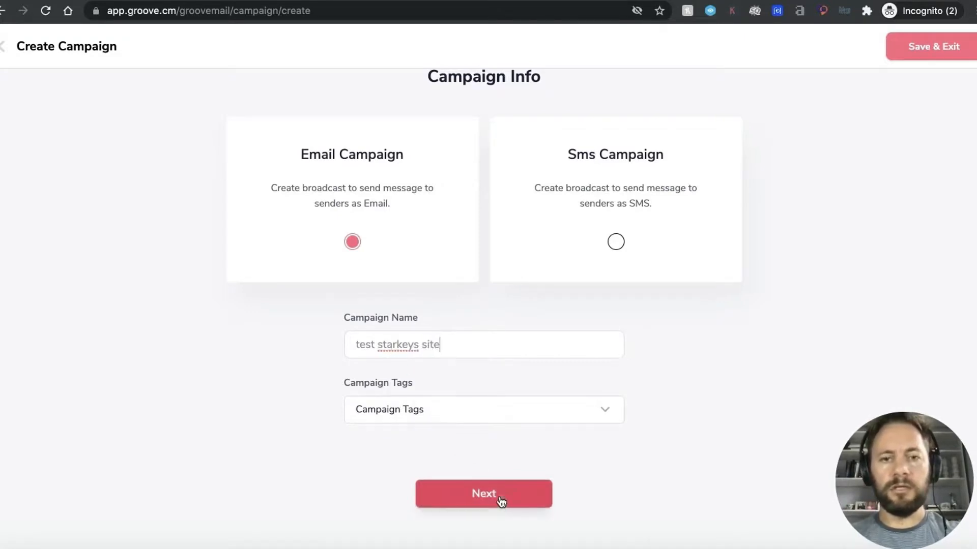
{"action": "left_click", "coordinate": [483, 493]}
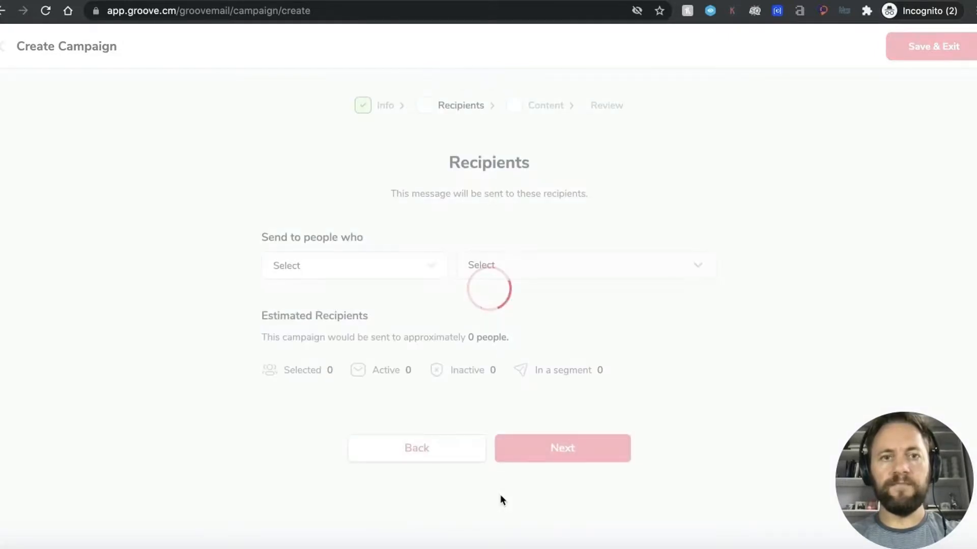
Target subscribers of the Starkeys Site list (3 recipients) and continue to Campaign Content.
{"action": "left_click", "coordinate": [353, 265]}
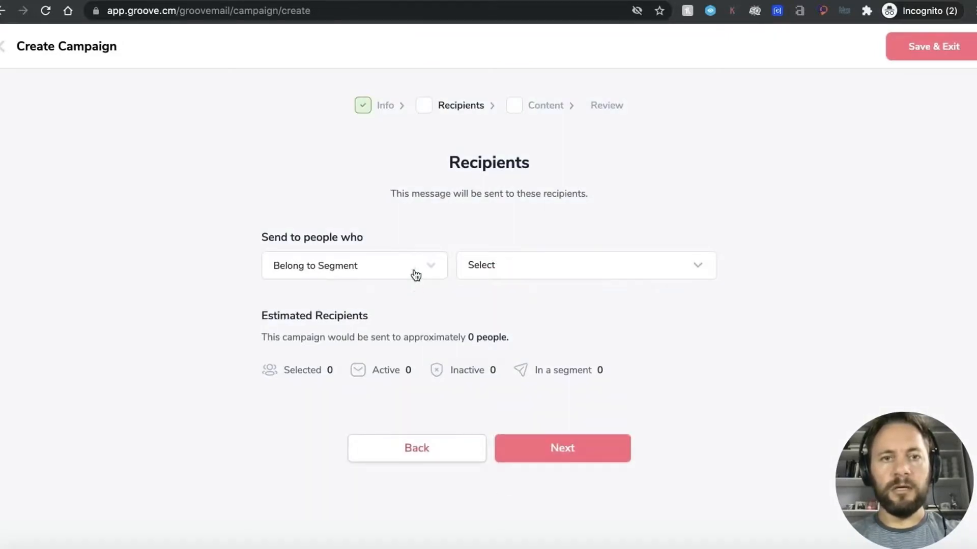
{"action": "left_click", "coordinate": [354, 264]}
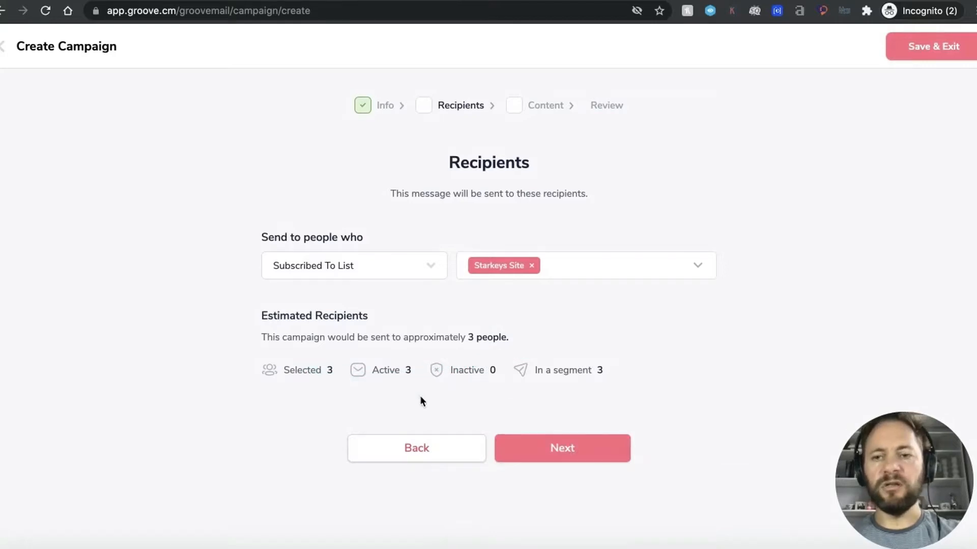
{"action": "mouse_move", "coordinate": [514, 422]}
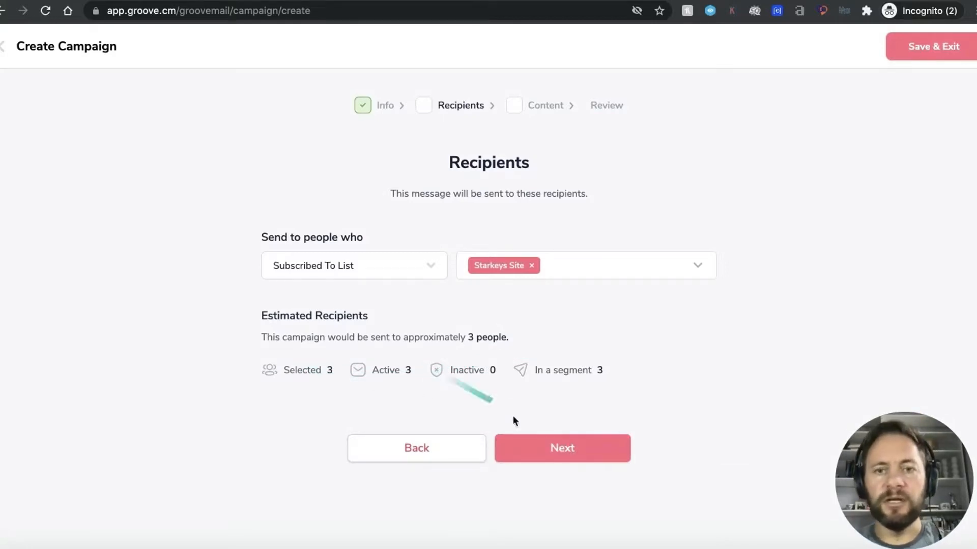
{"action": "left_click", "coordinate": [561, 448]}
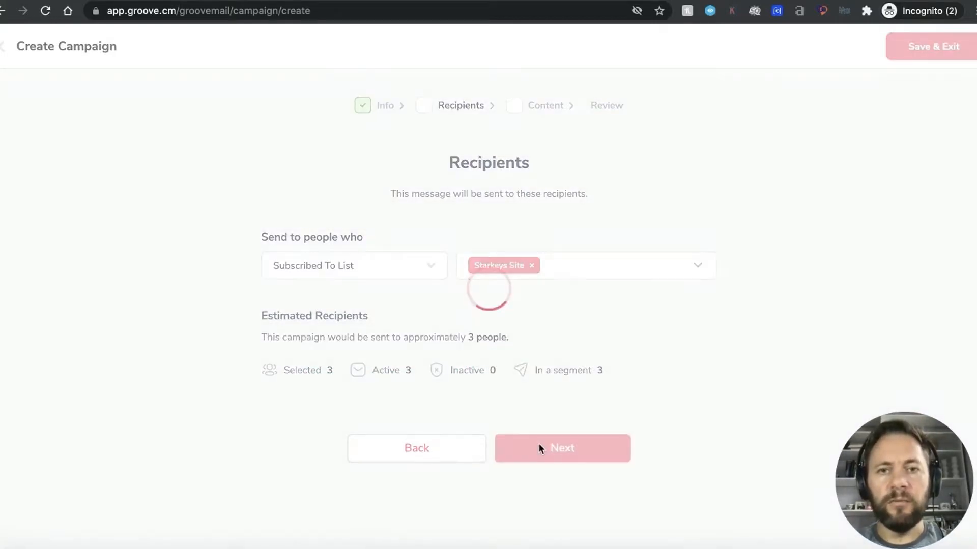
{"action": "left_click", "coordinate": [560, 448]}
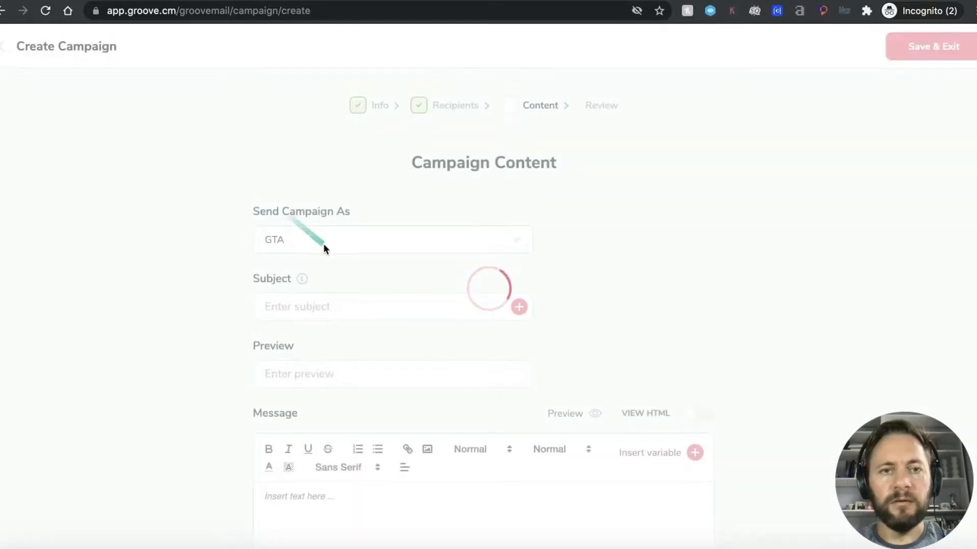
Send as 'Sendgrid - Starkey's Site', with subject/preview 'this is a test' and message 'testing'.
{"action": "left_click", "coordinate": [391, 240]}
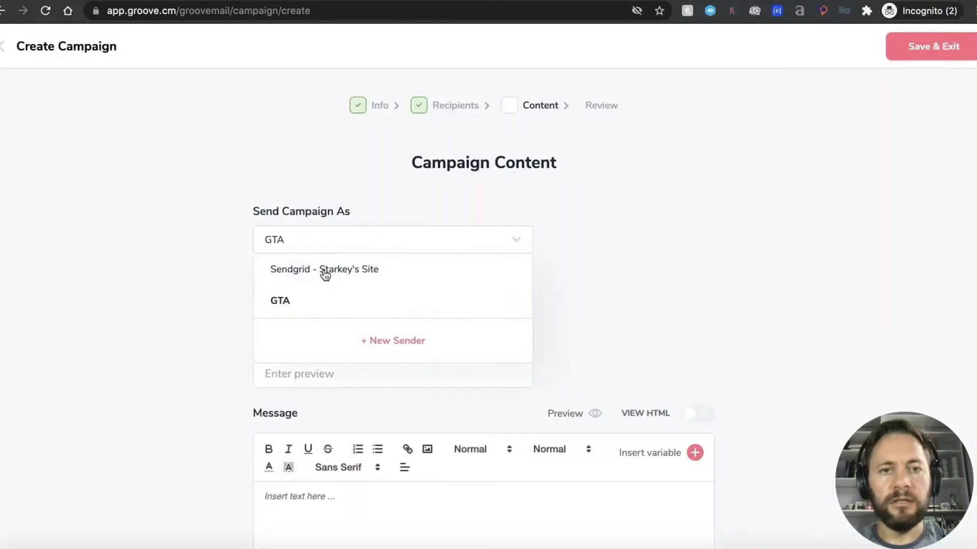
{"action": "left_click", "coordinate": [324, 269]}
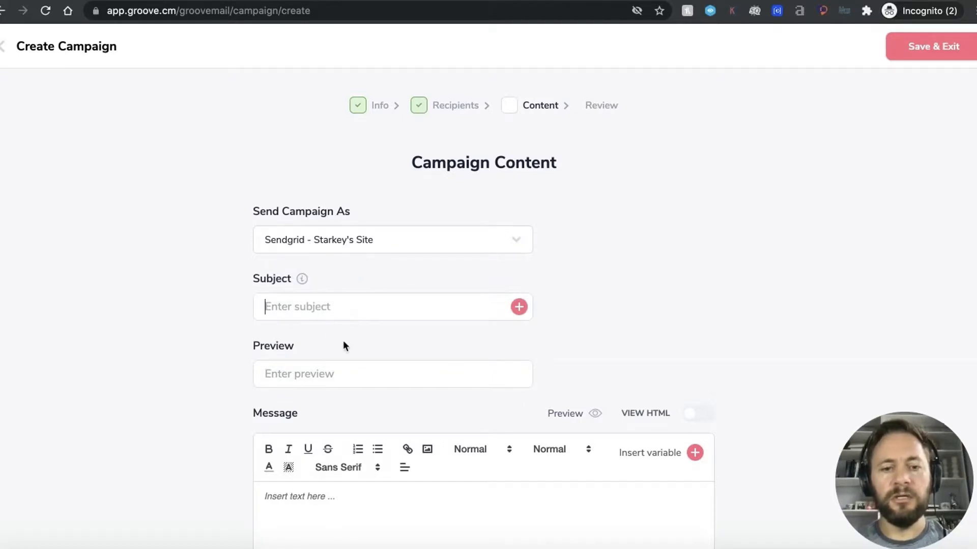
{"action": "type", "text": "this is a tes"}
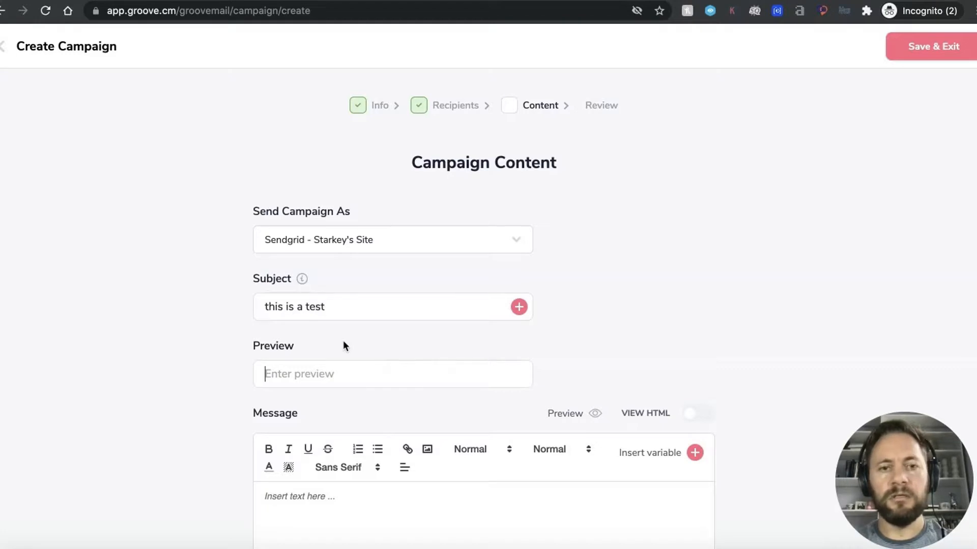
{"action": "type", "text": "this"}
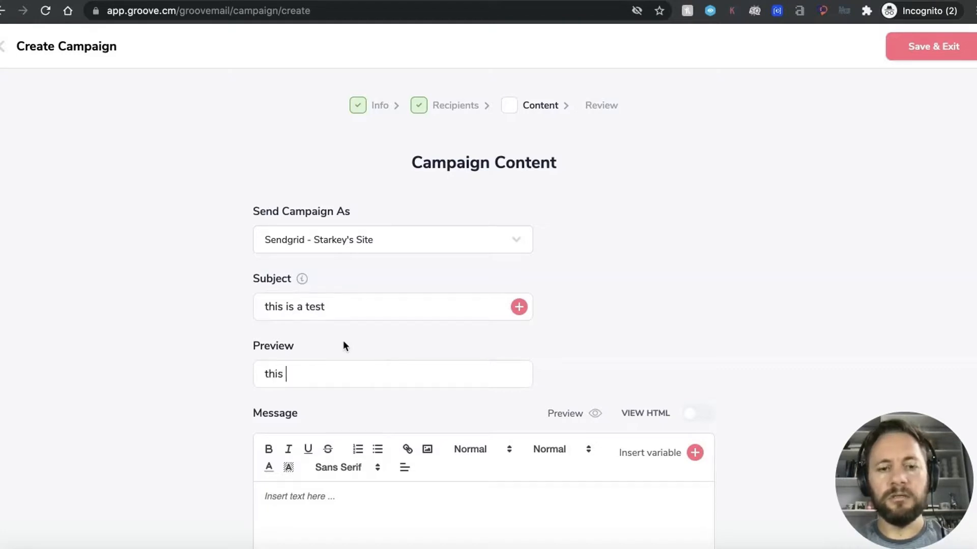
{"action": "type", "text": "is a test"}
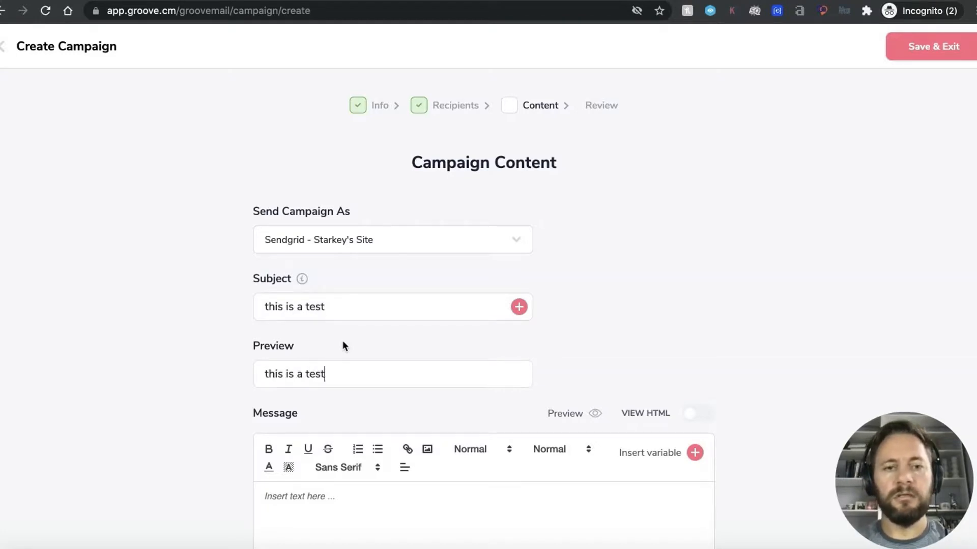
{"action": "type", "text": "testing"}
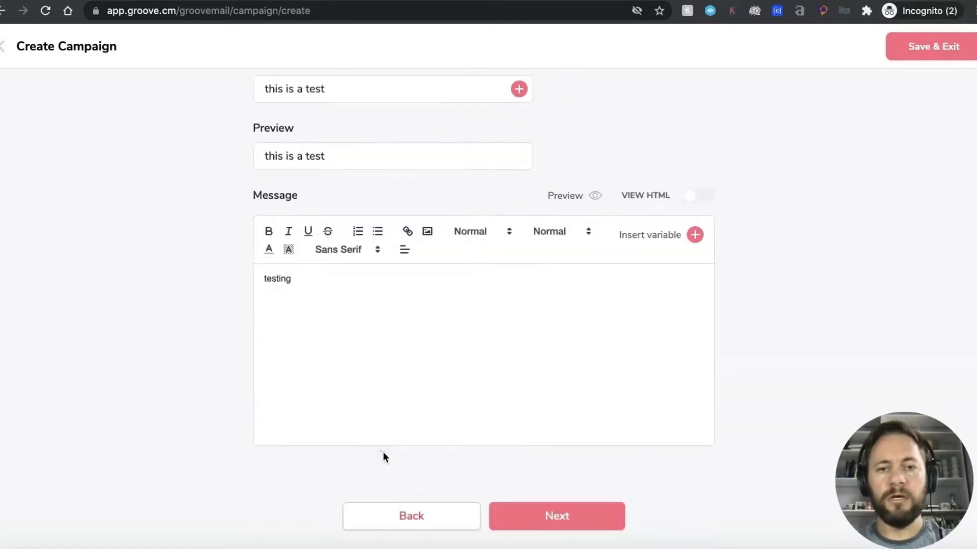
{"action": "left_click", "coordinate": [556, 516]}
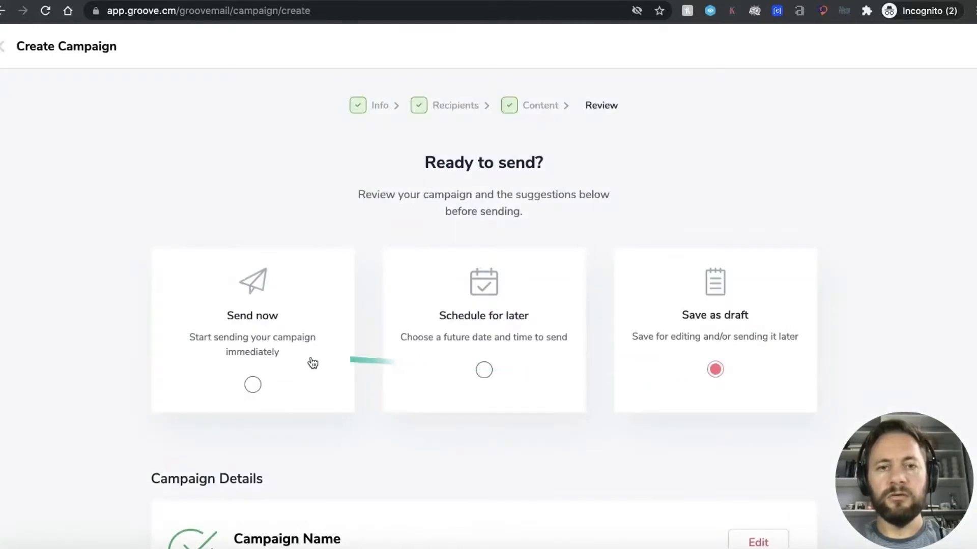
Choose Send now on the Review step and dispatch the campaign immediately.
{"action": "scroll", "scroll_direction": "down", "scroll_amount": 3}
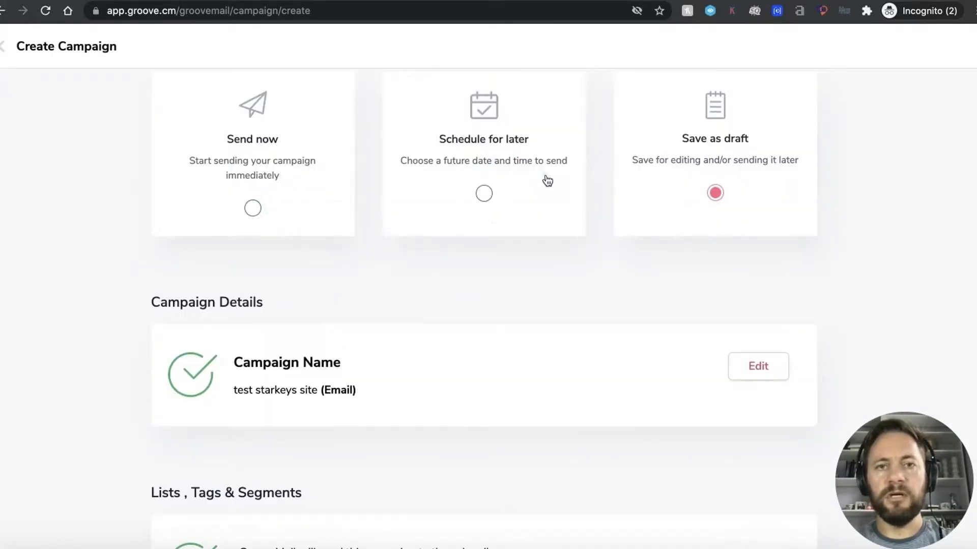
{"action": "left_click", "coordinate": [252, 208]}
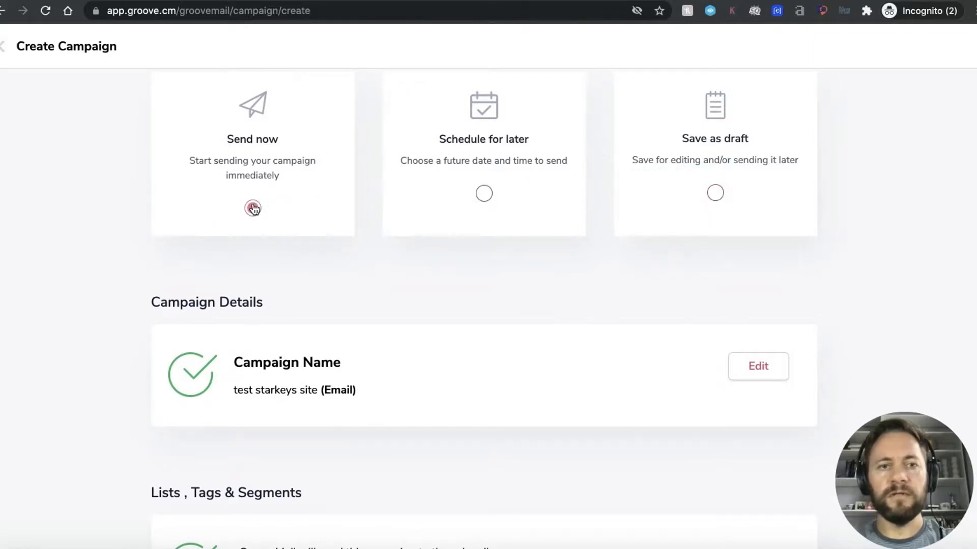
{"action": "scroll", "scroll_direction": "down", "scroll_amount": 3}
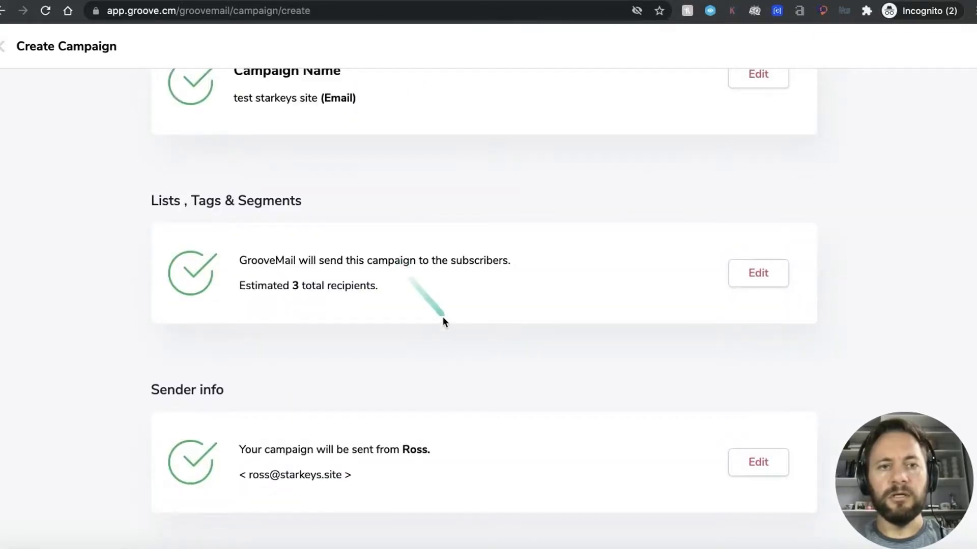
{"action": "scroll", "scroll_direction": "down", "scroll_amount": 3}
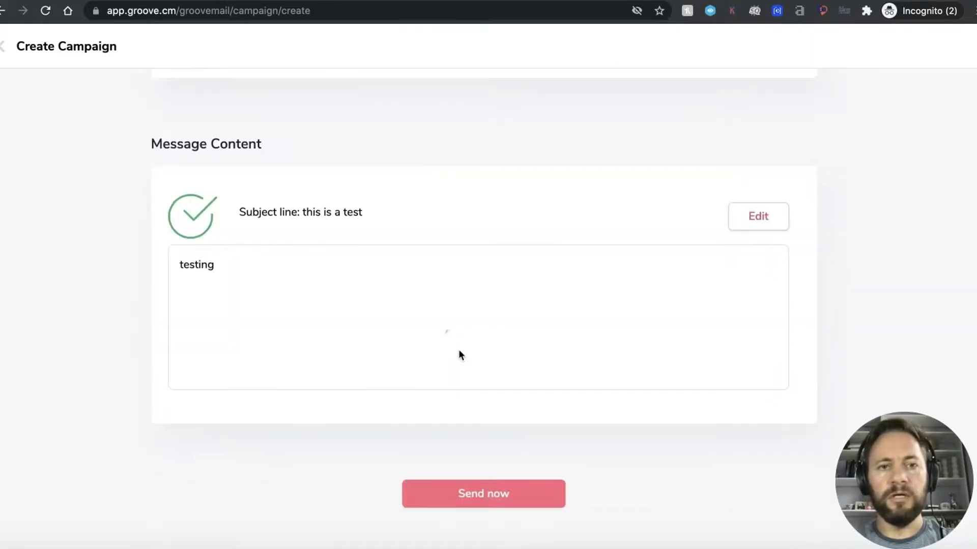
{"action": "left_click", "coordinate": [483, 493]}
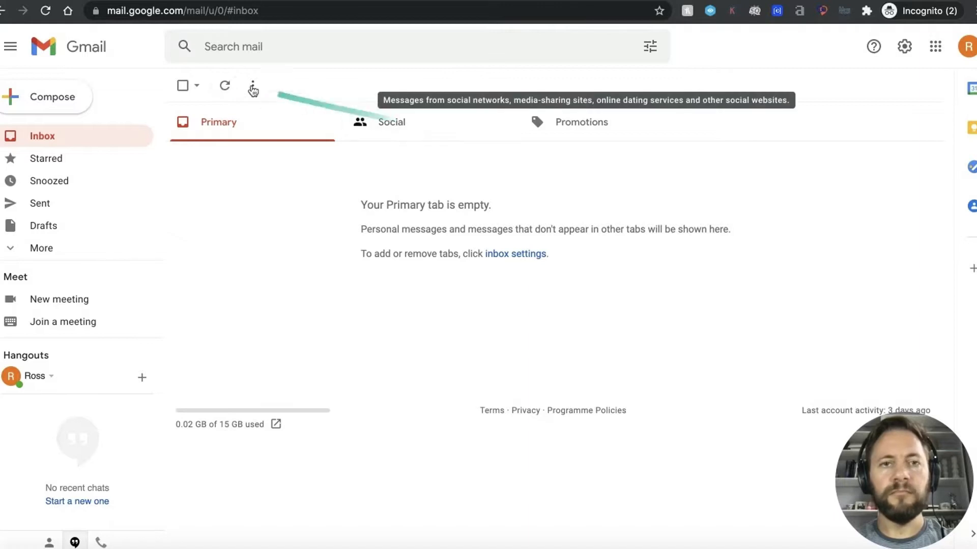
{"action": "mouse_move", "coordinate": [377, 121]}
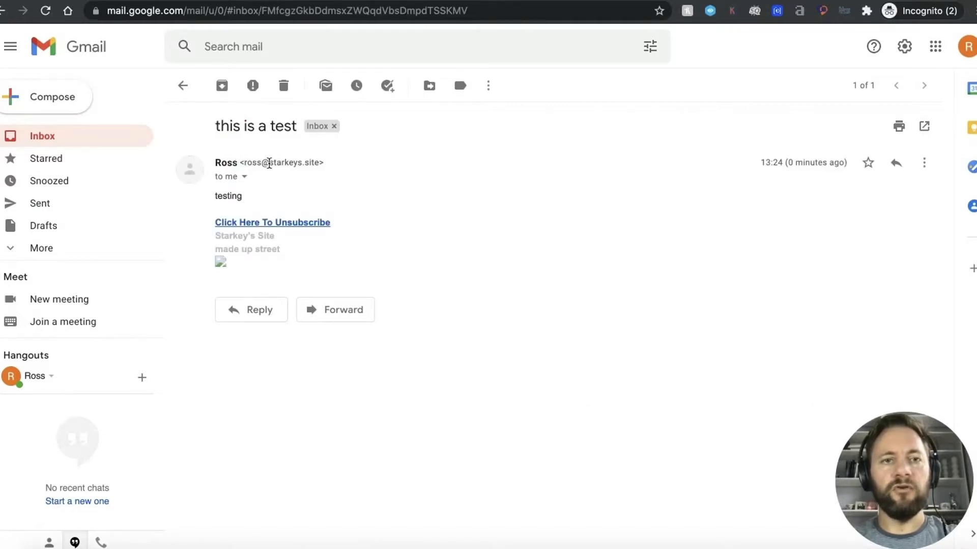
{"action": "mouse_move", "coordinate": [244, 176]}
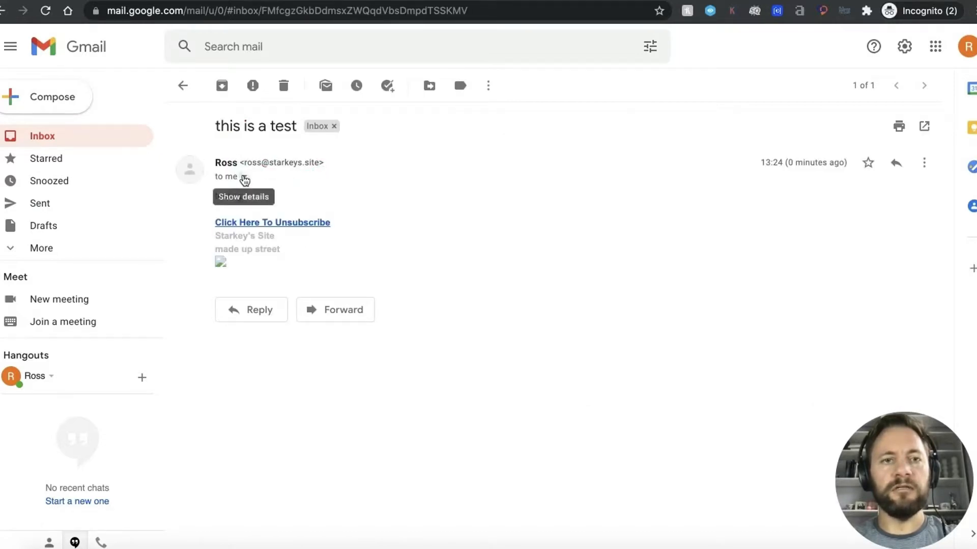
Expand the 'this is a test' email's details to show signed-by starkeys.site.
{"action": "left_click", "coordinate": [244, 177]}
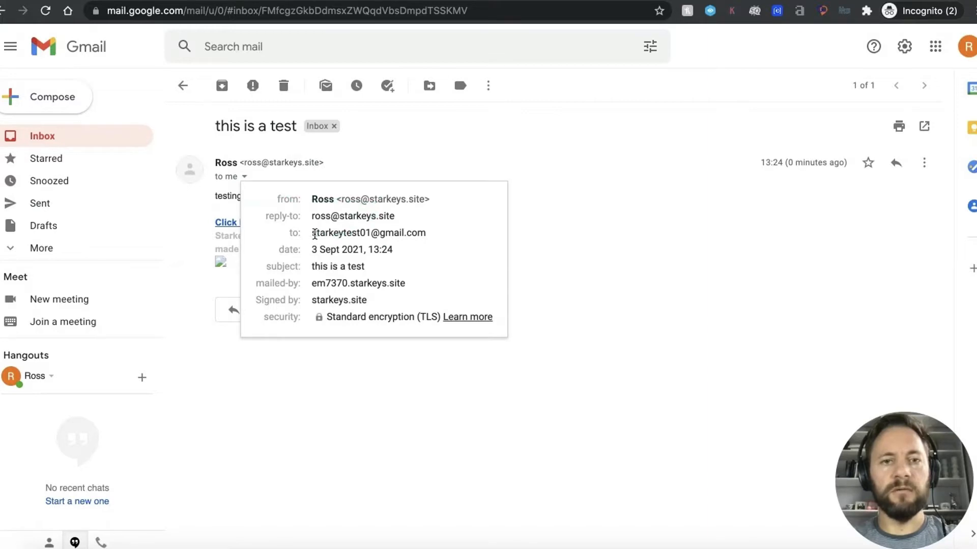
{"action": "mouse_move", "coordinate": [384, 243]}
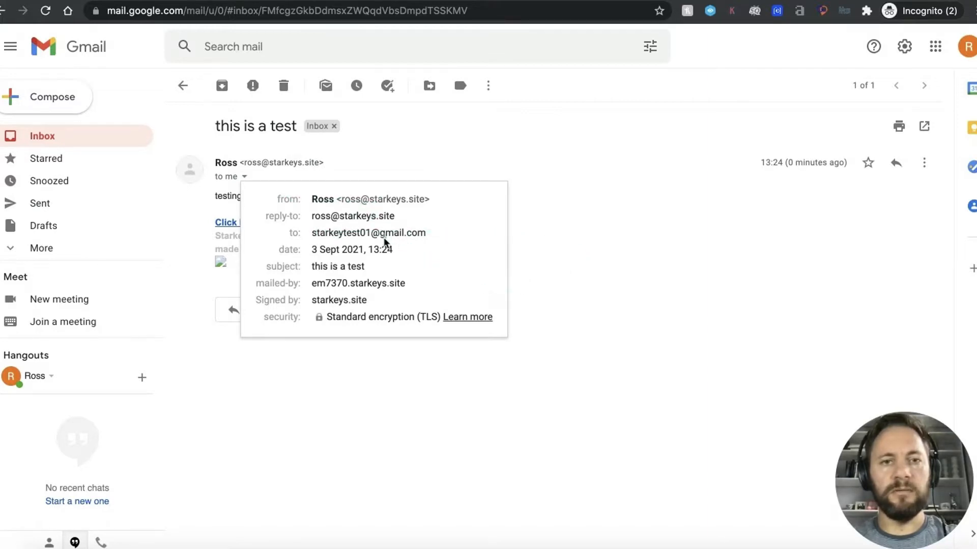
{"action": "mouse_move", "coordinate": [353, 295]}
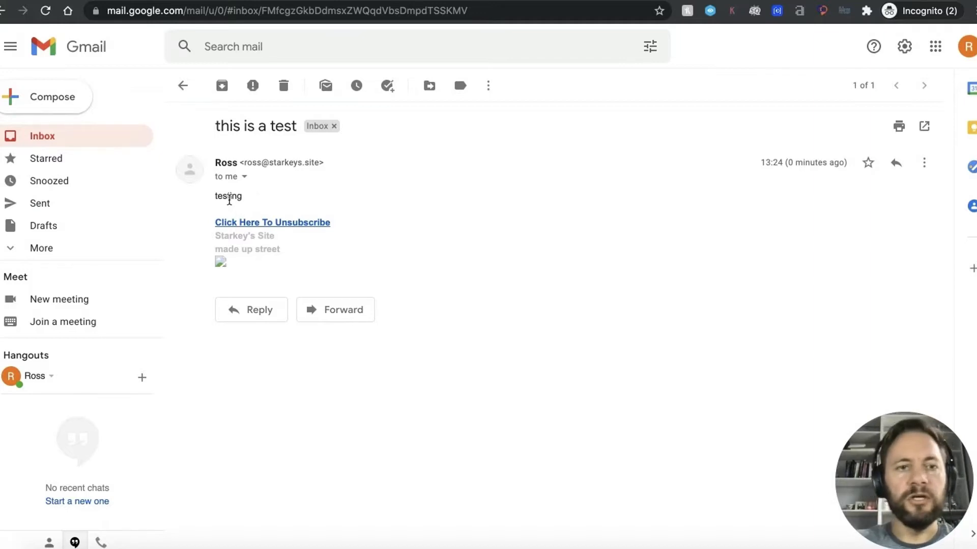
{"action": "mouse_move", "coordinate": [225, 192]}
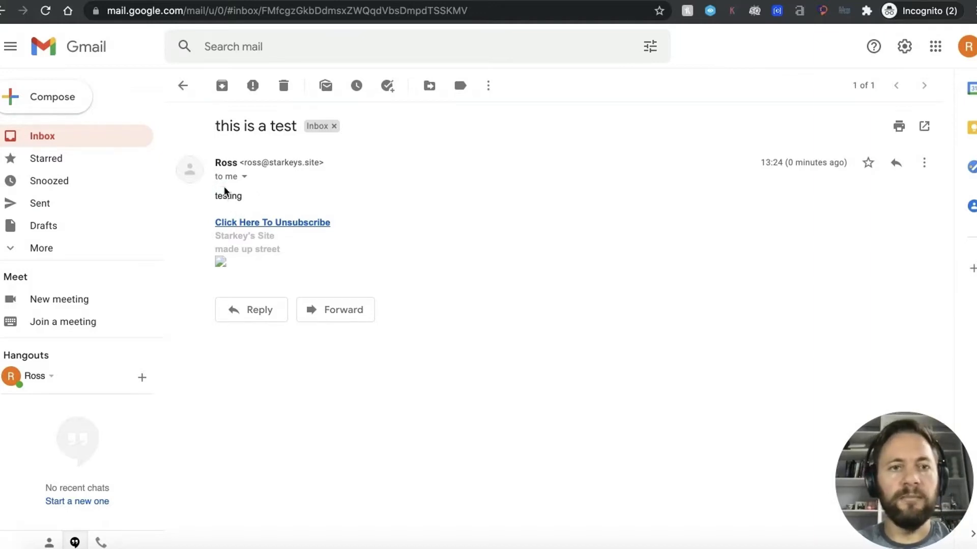